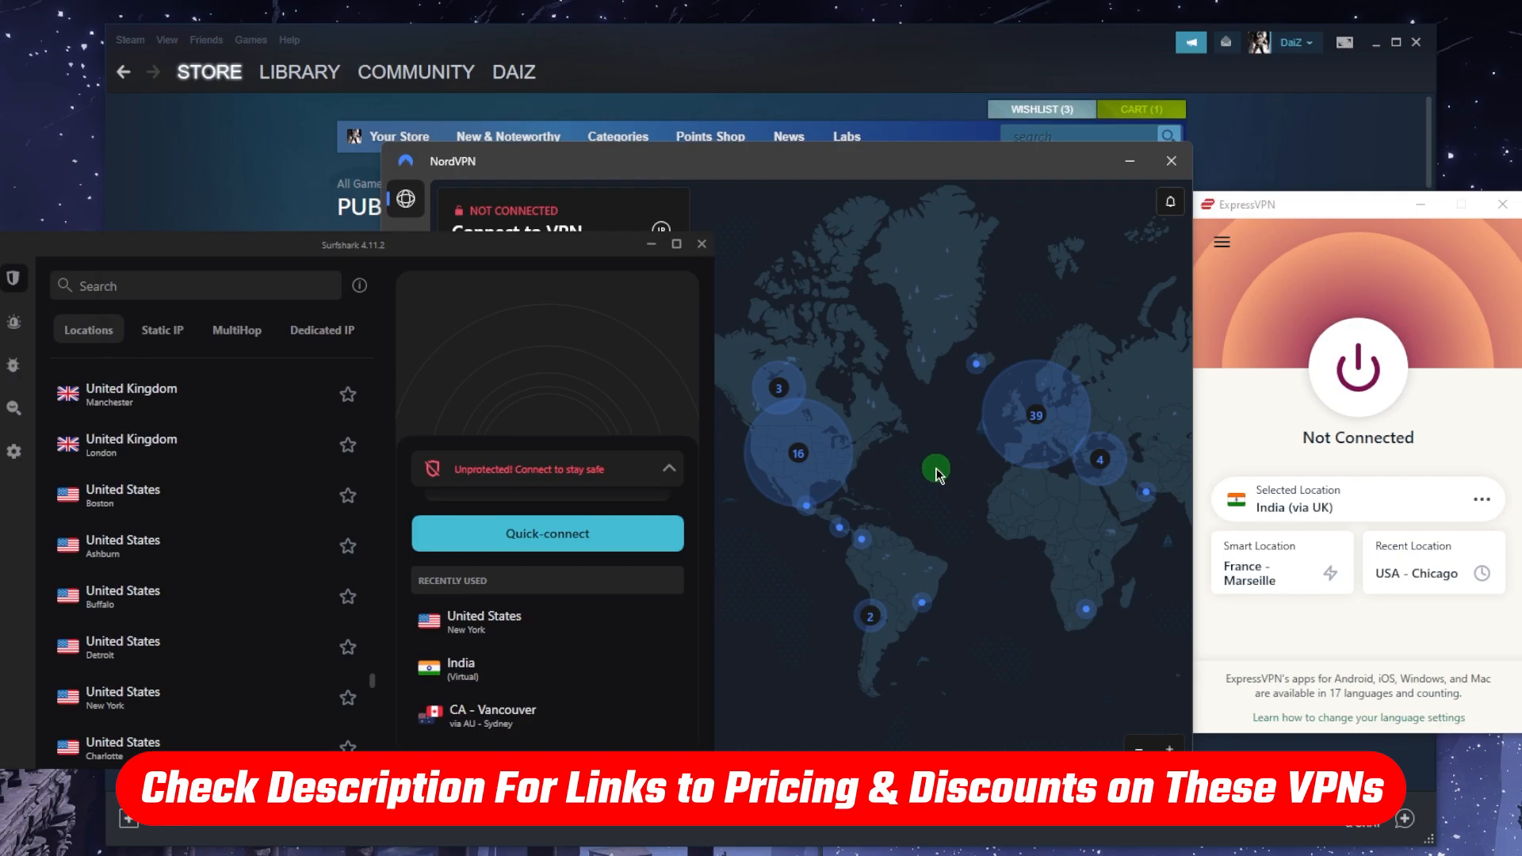
pyautogui.moveTo(875, 301)
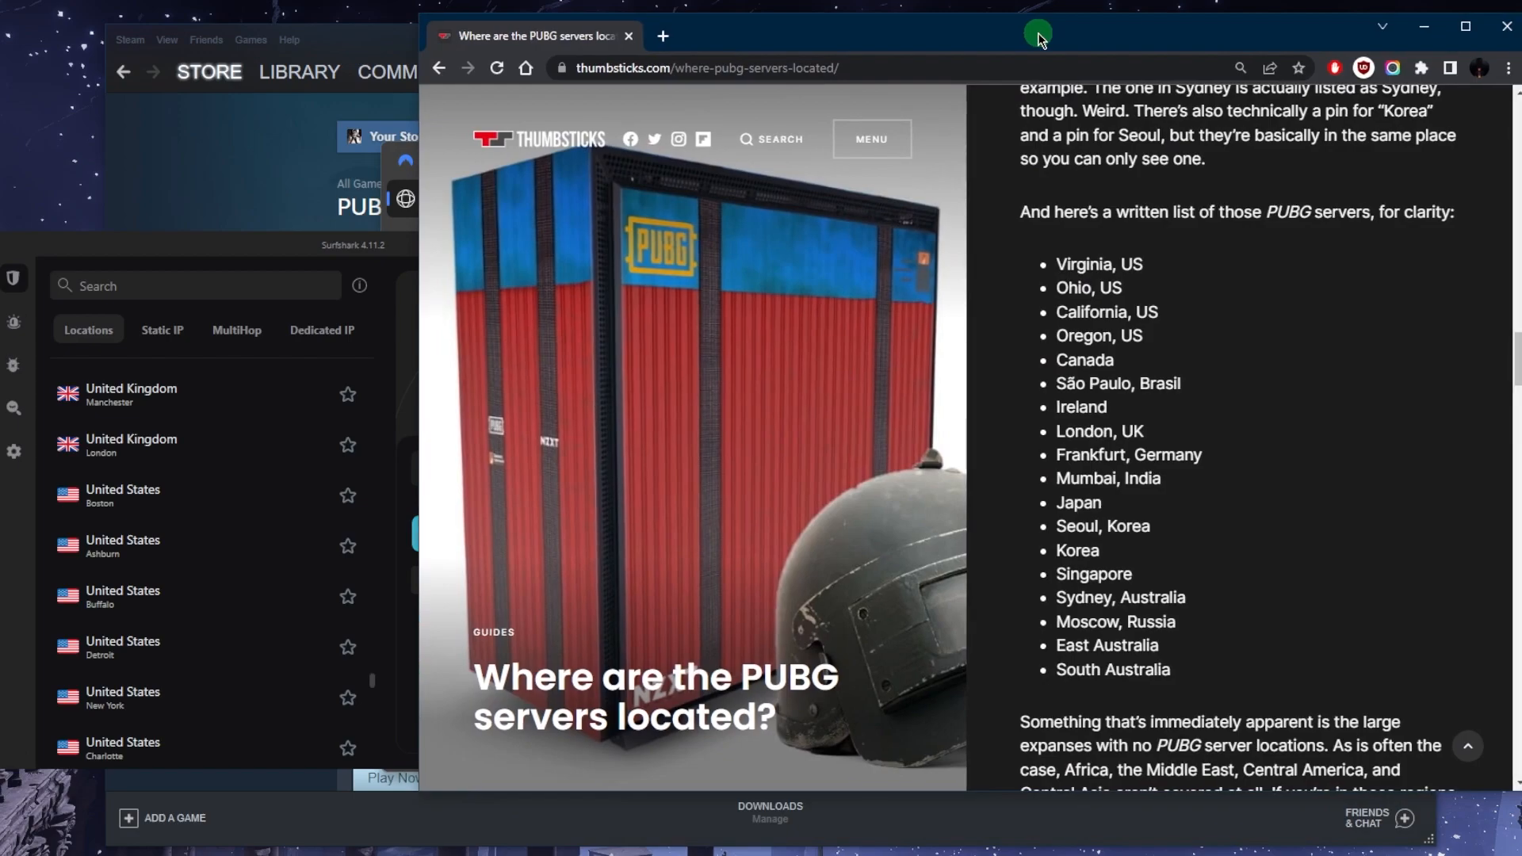
pyautogui.moveTo(1068, 403)
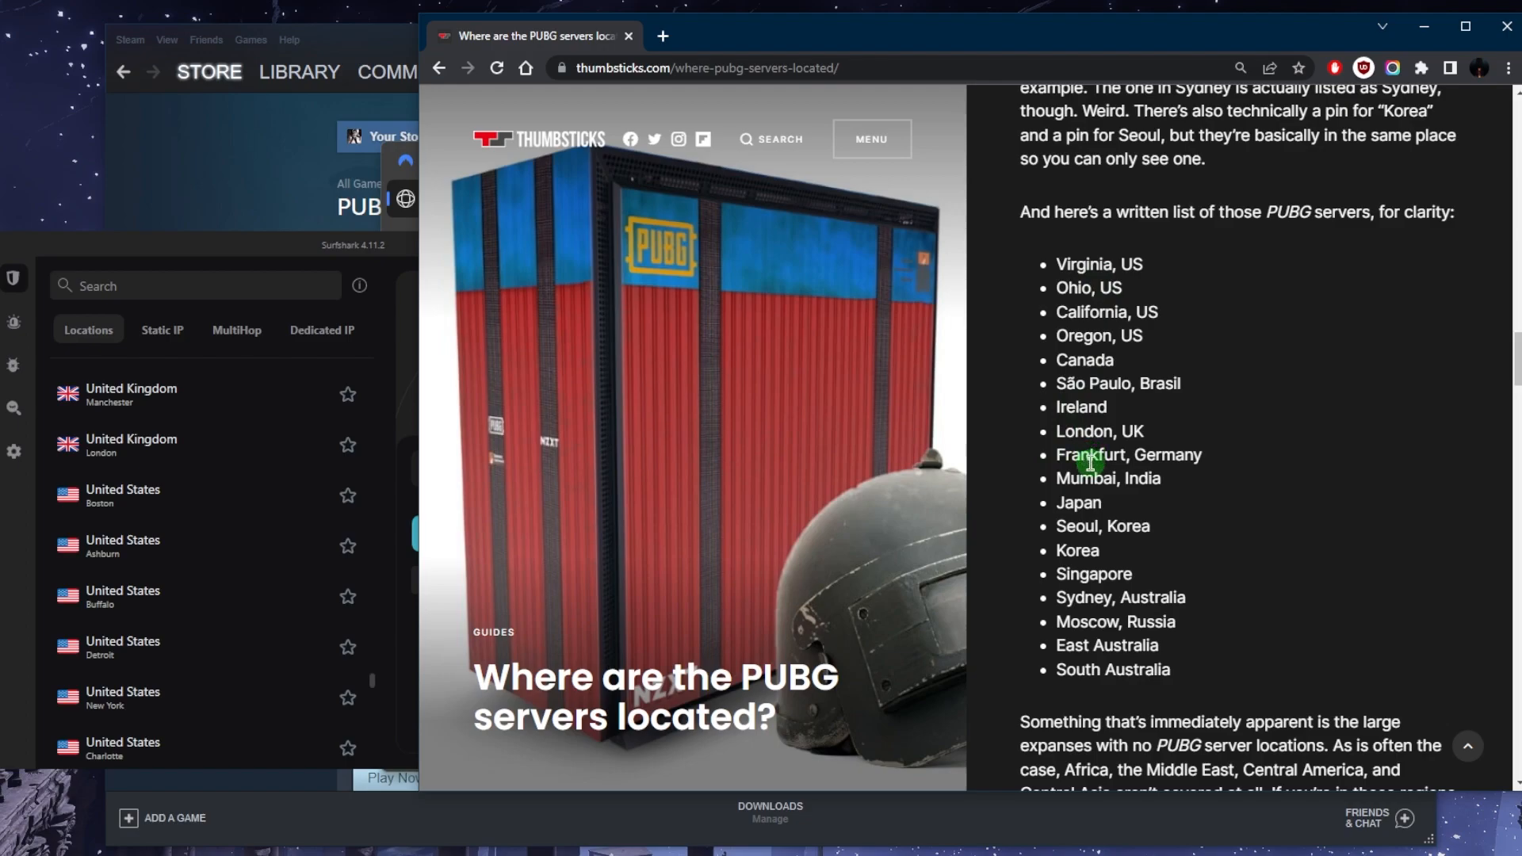
pyautogui.moveTo(1091, 431)
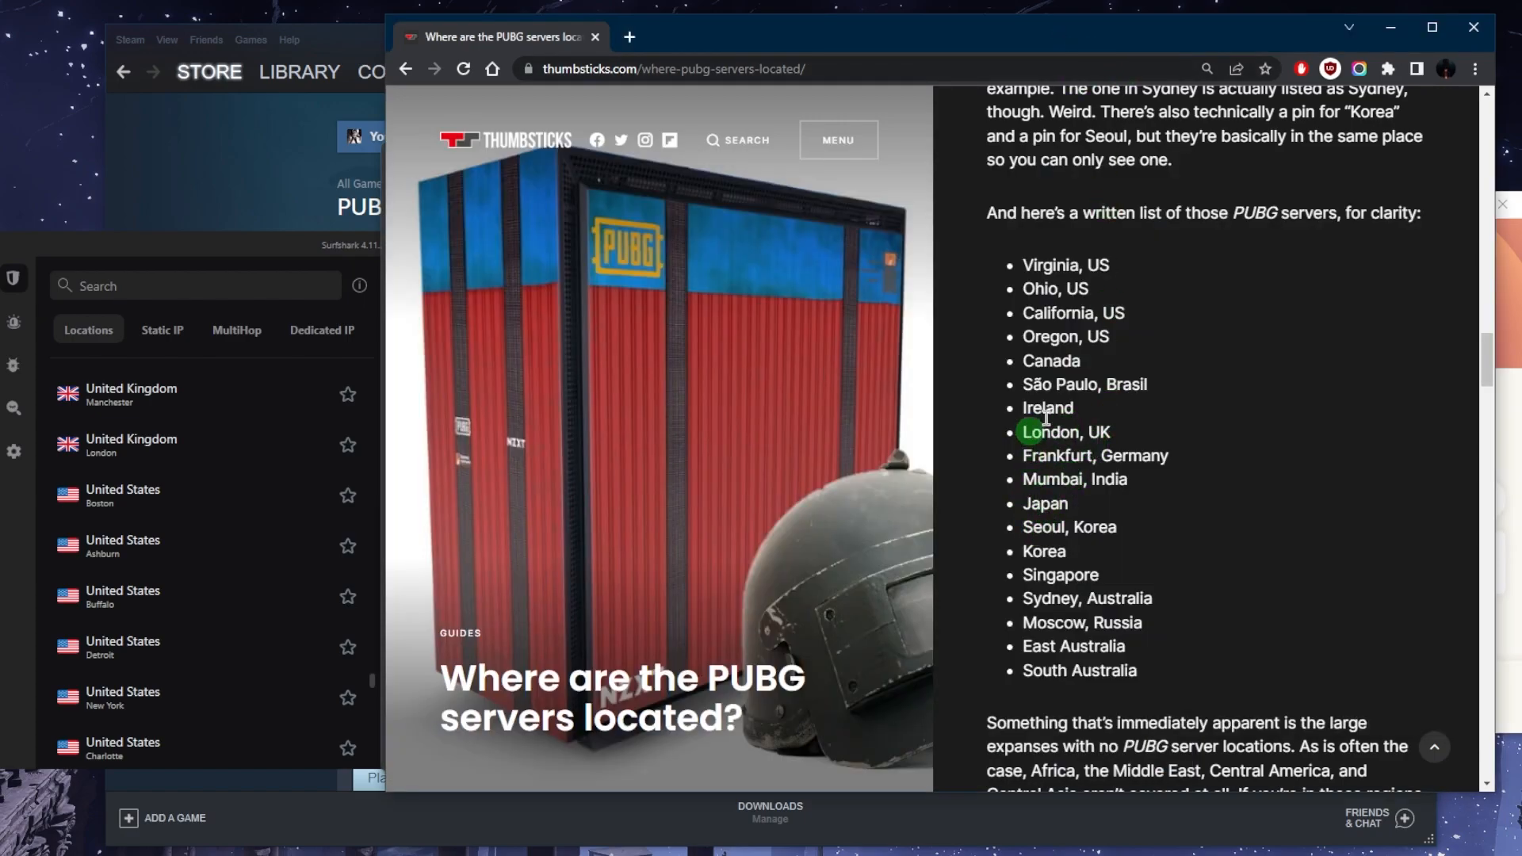
pyautogui.moveTo(1211, 434)
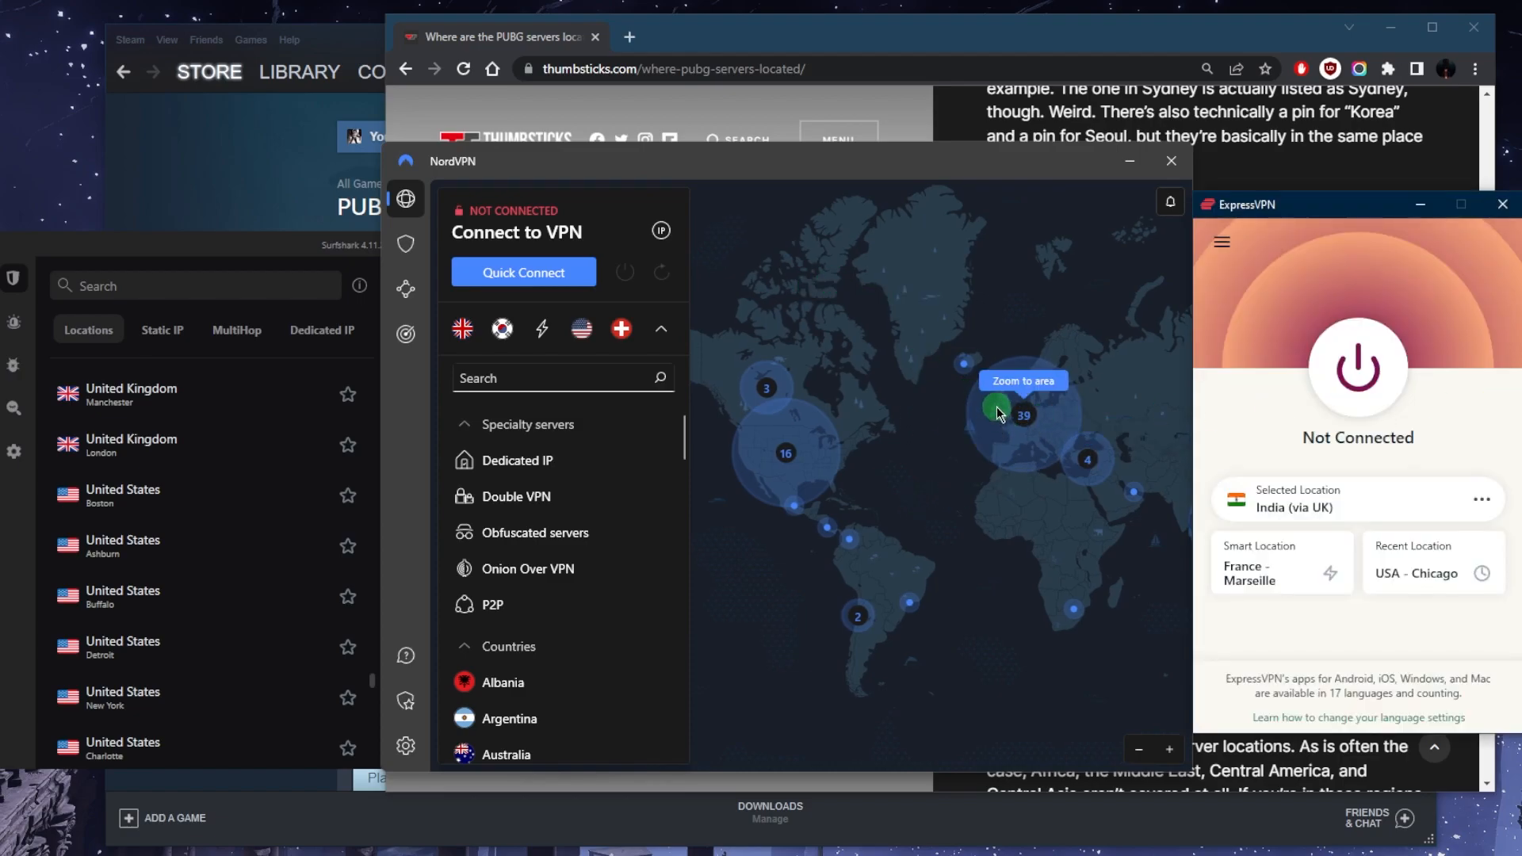
# Select United Kingdom from the VPN Locations list and start connecting to it
pyautogui.click(1221, 242)
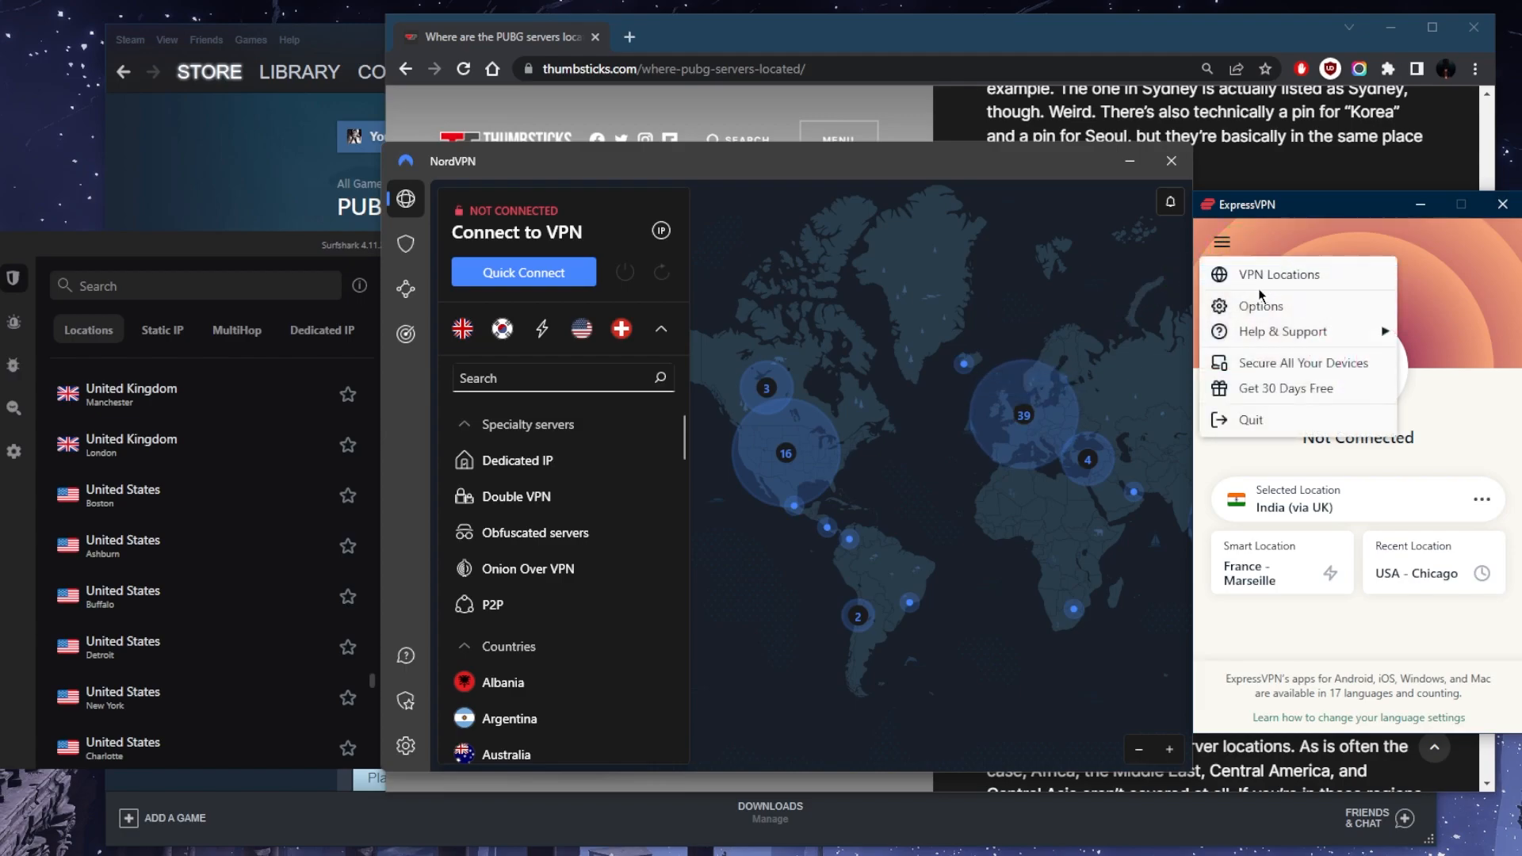
pyautogui.click(1278, 274)
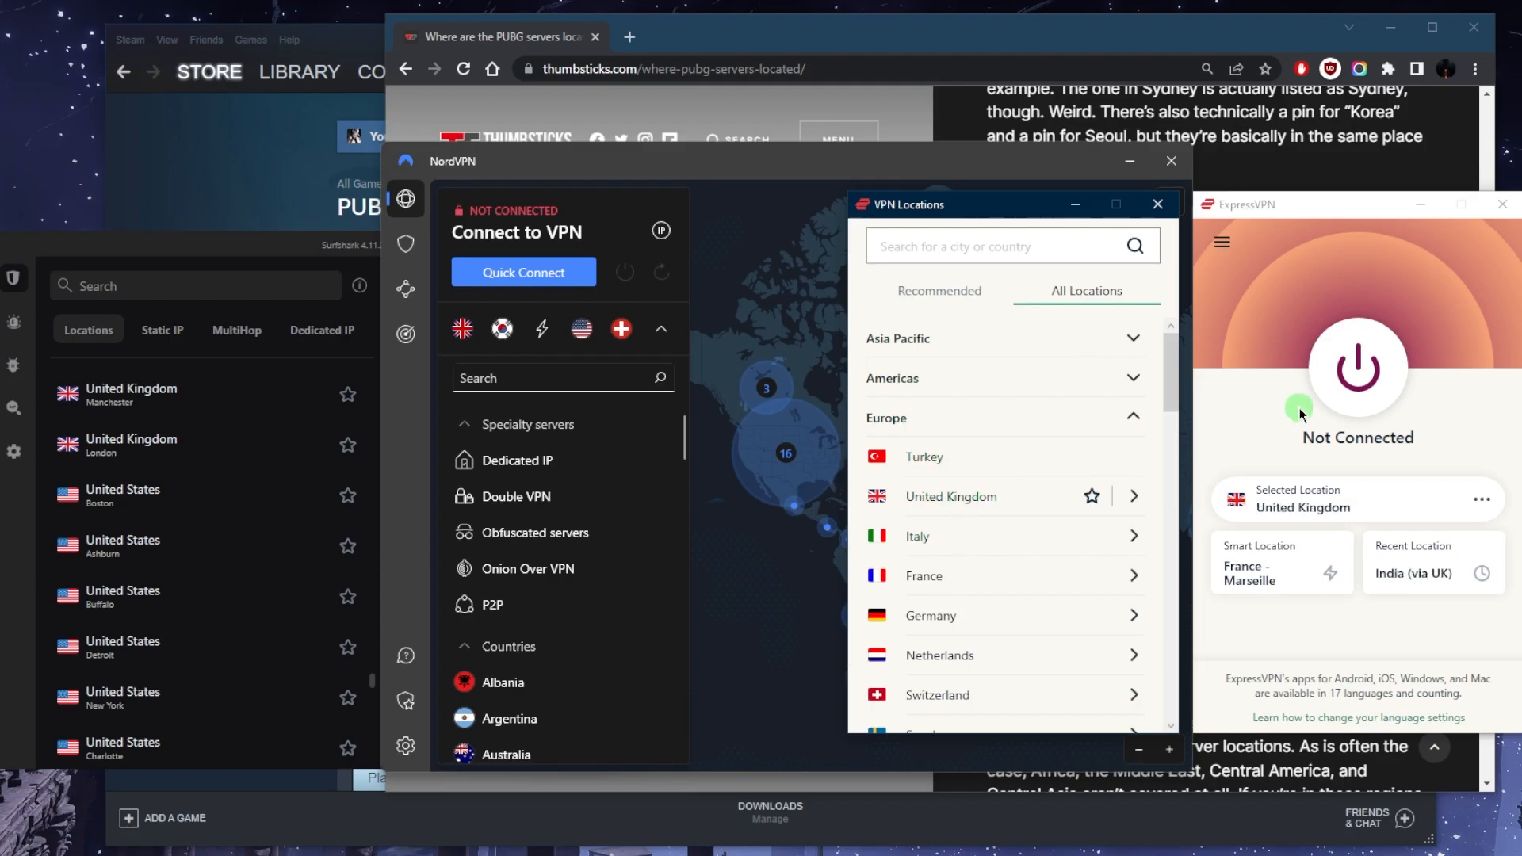
pyautogui.click(130, 40)
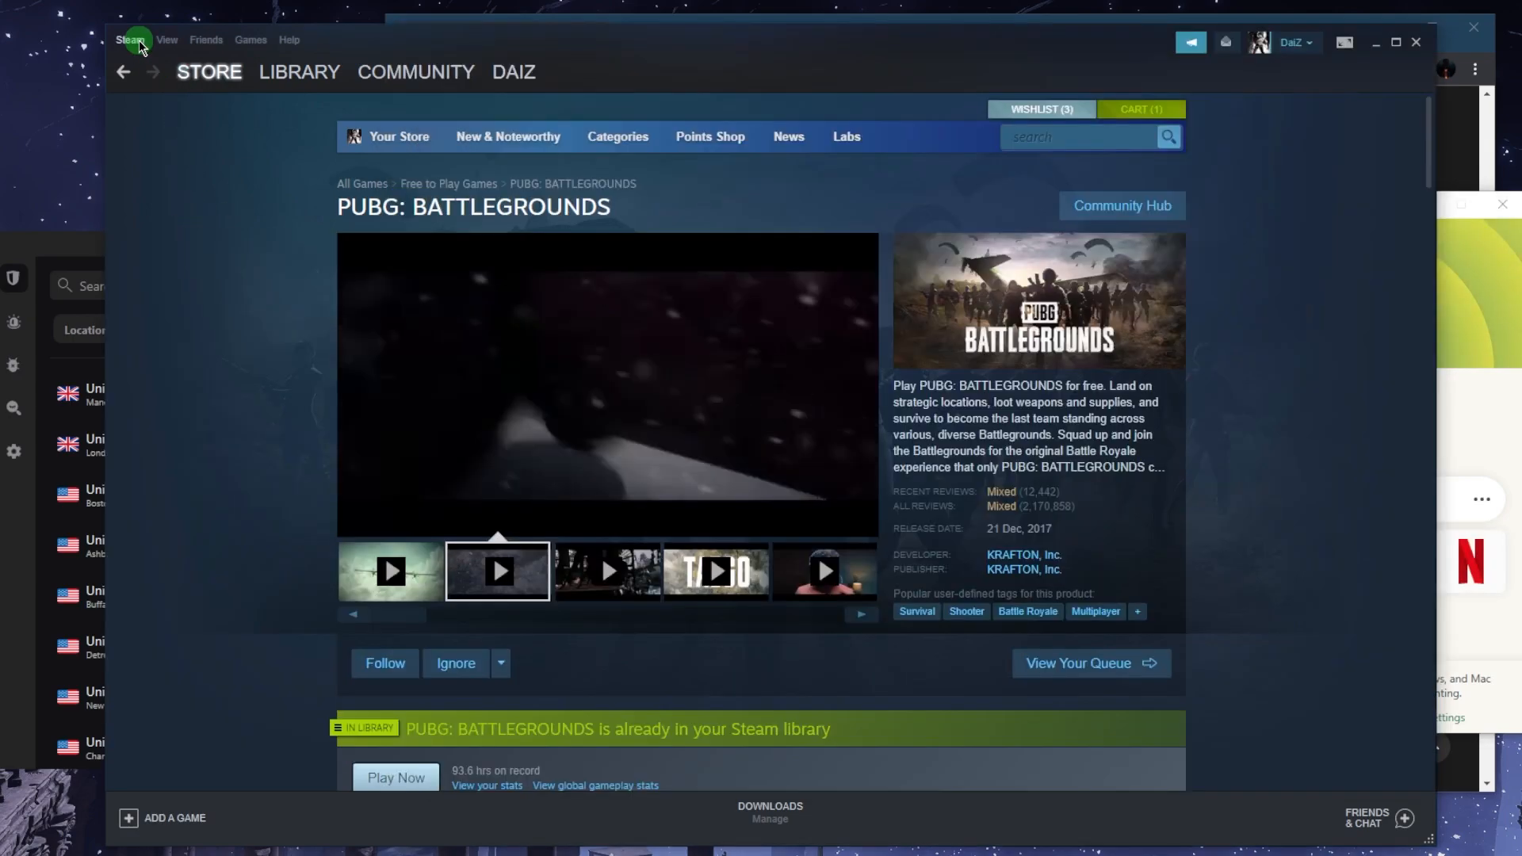
pyautogui.click(129, 39)
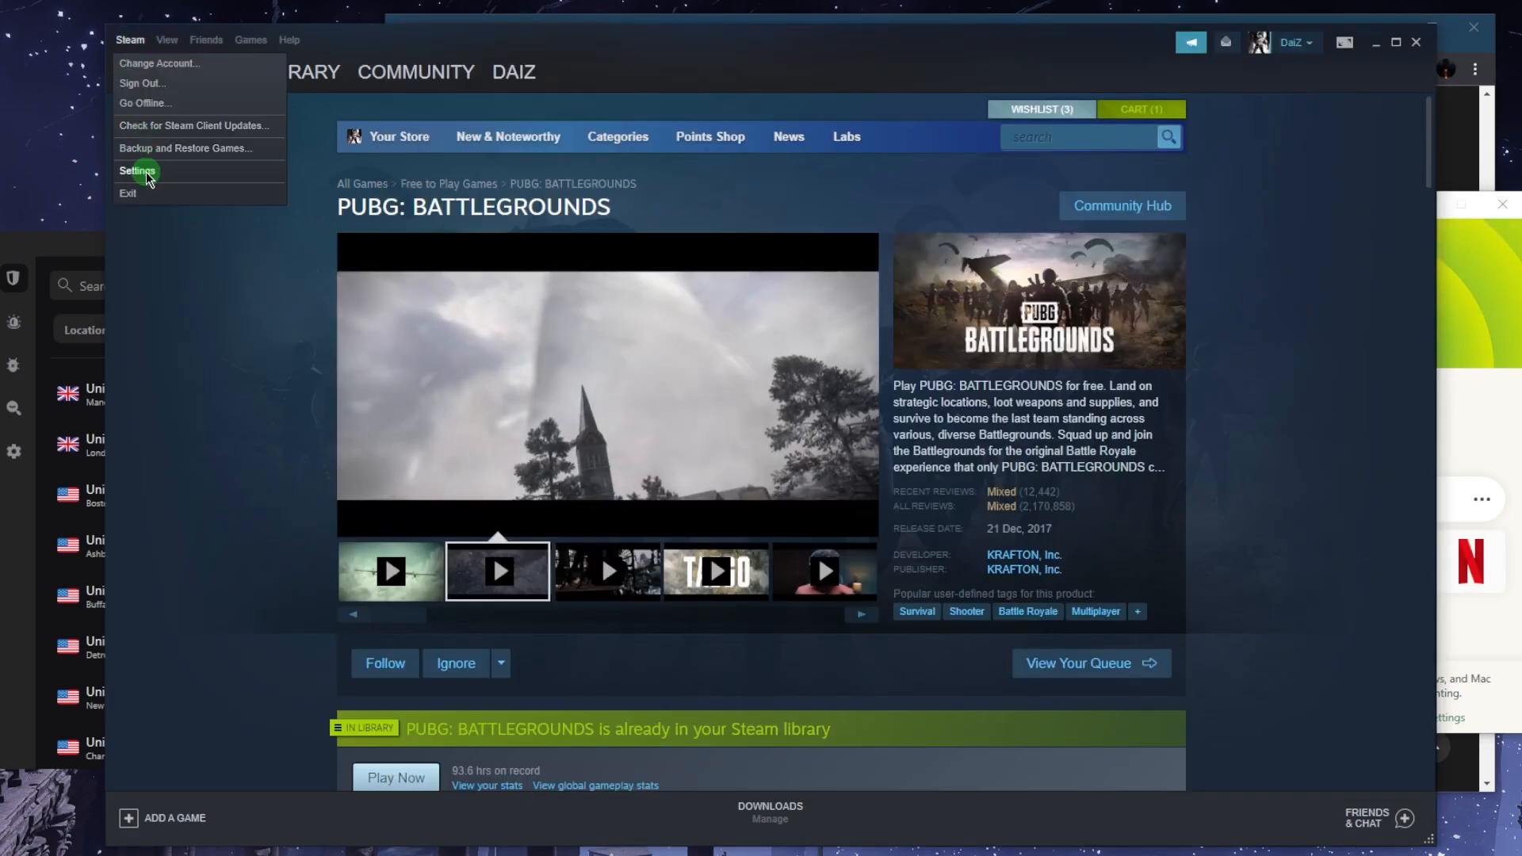
pyautogui.click(137, 171)
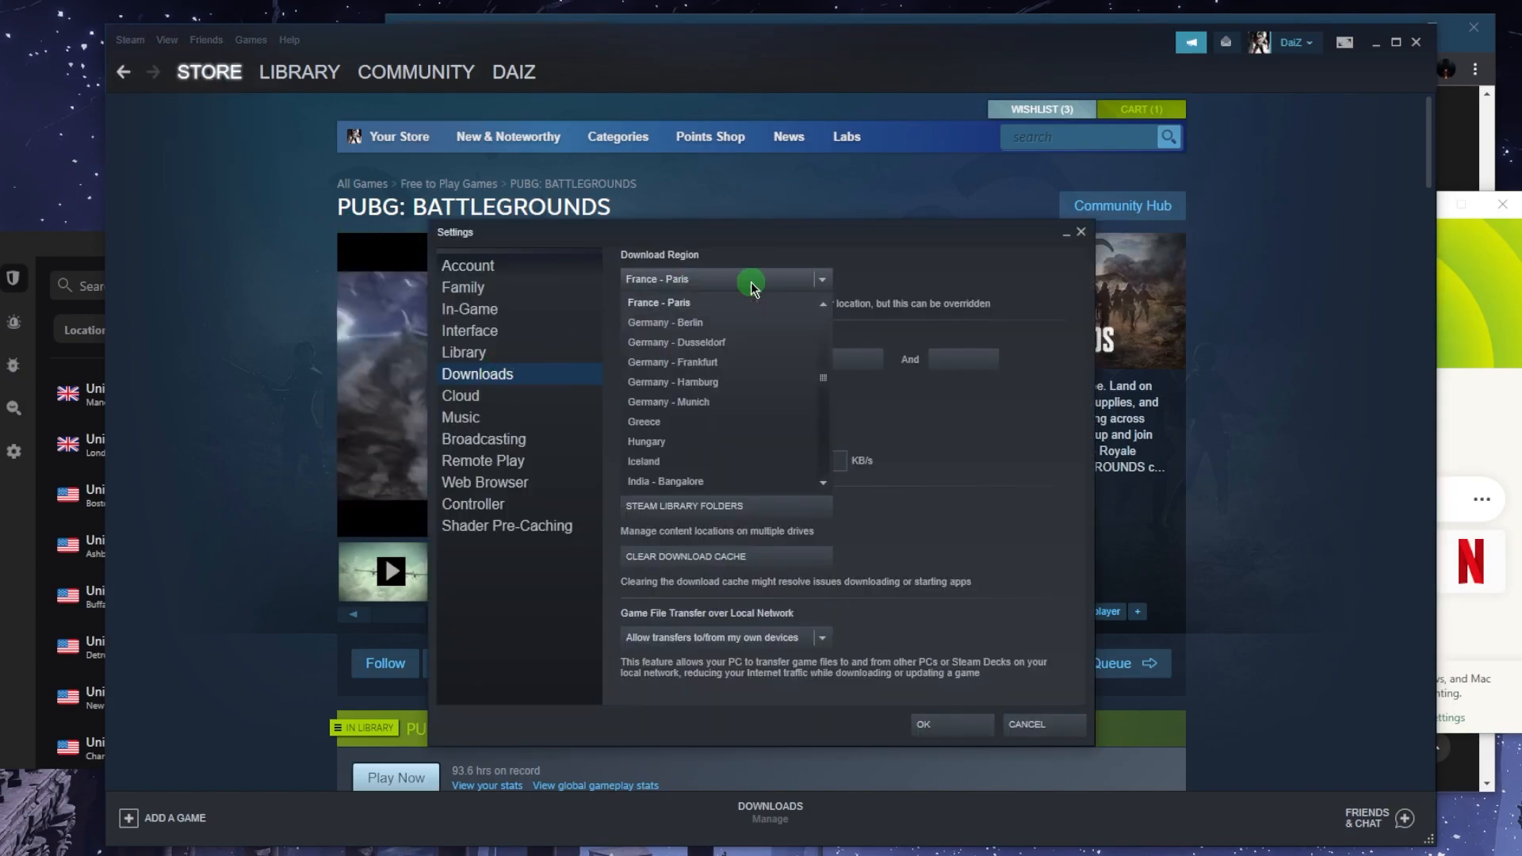
pyautogui.moveTo(733, 347)
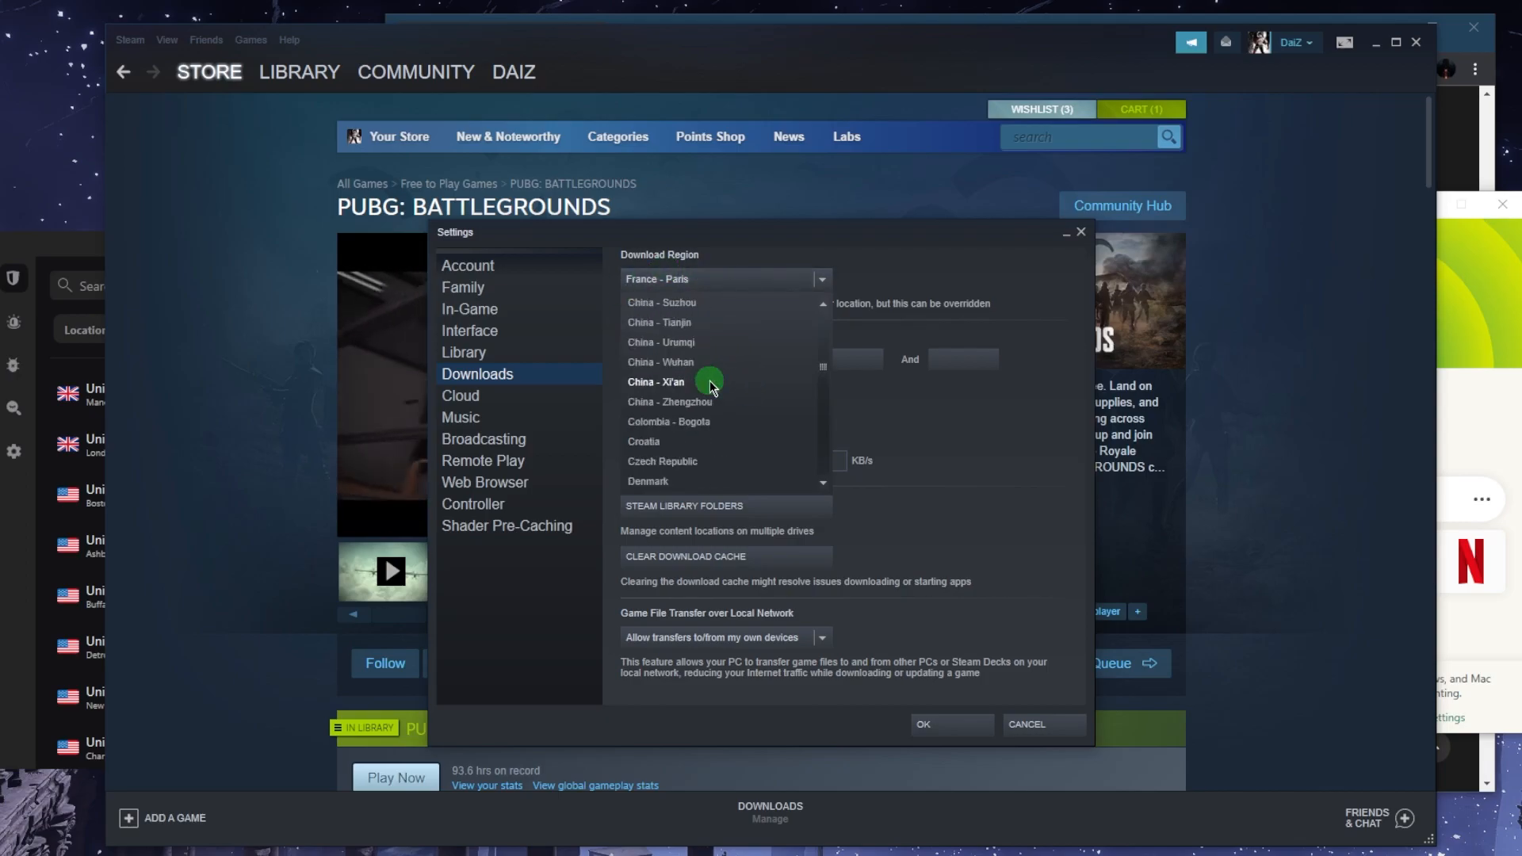
pyautogui.scroll(-3)
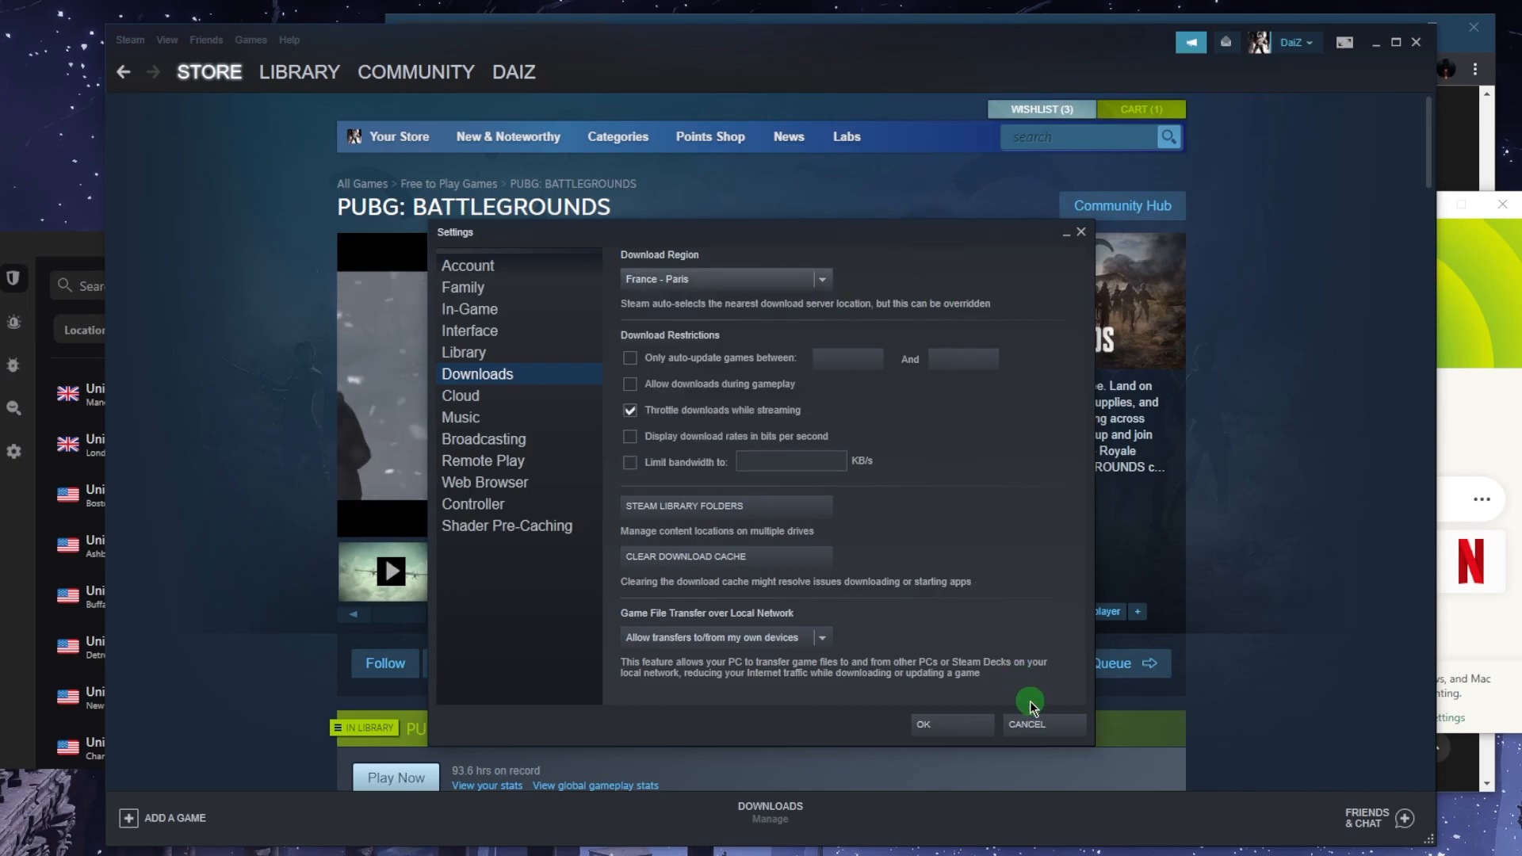
pyautogui.click(1026, 724)
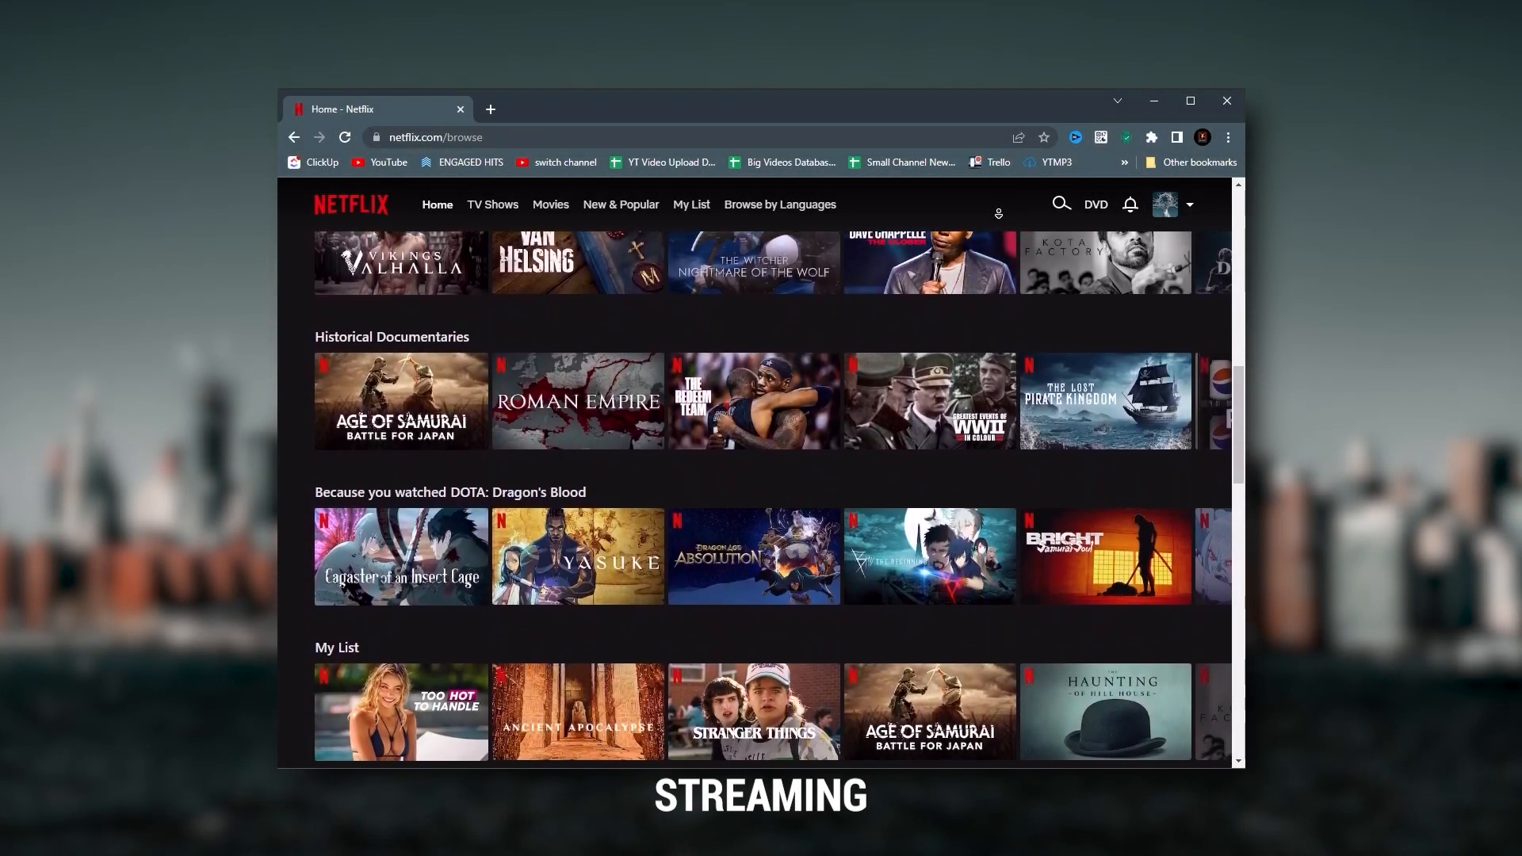
pyautogui.scroll(-3)
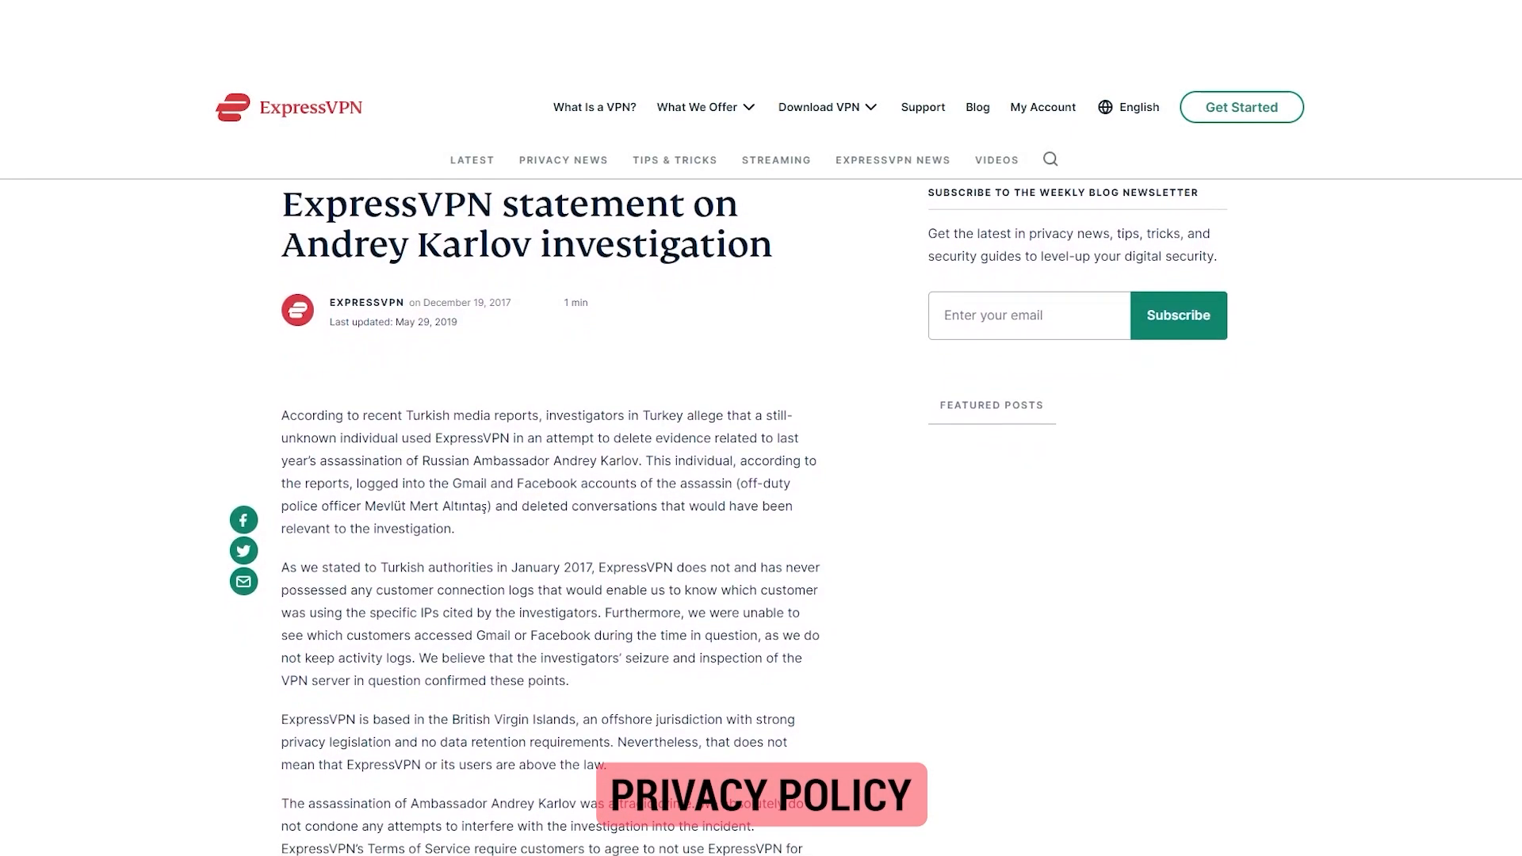
pyautogui.scroll(-3)
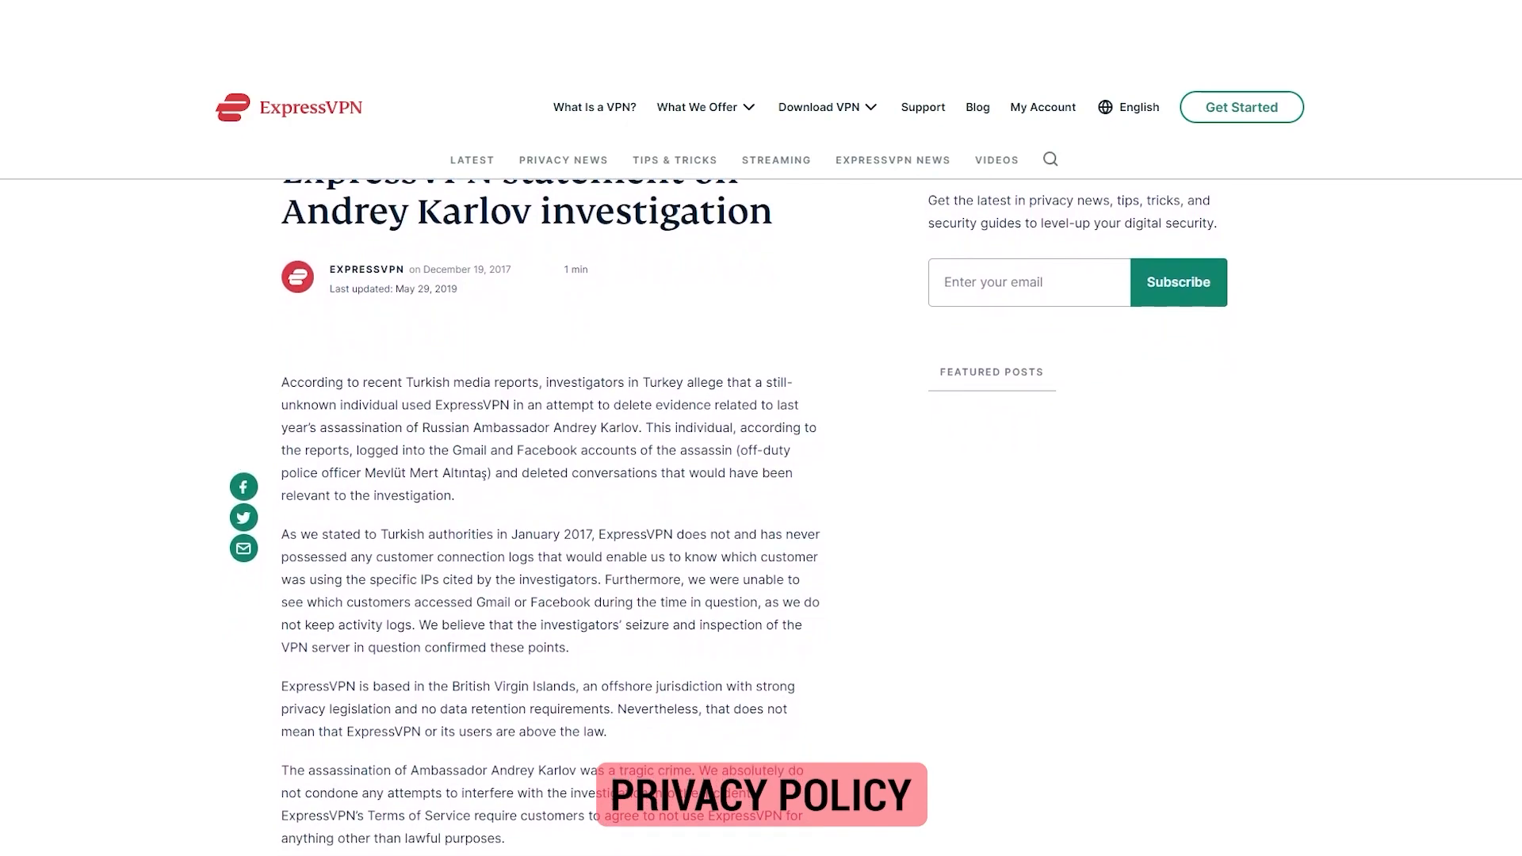
pyautogui.scroll(-3)
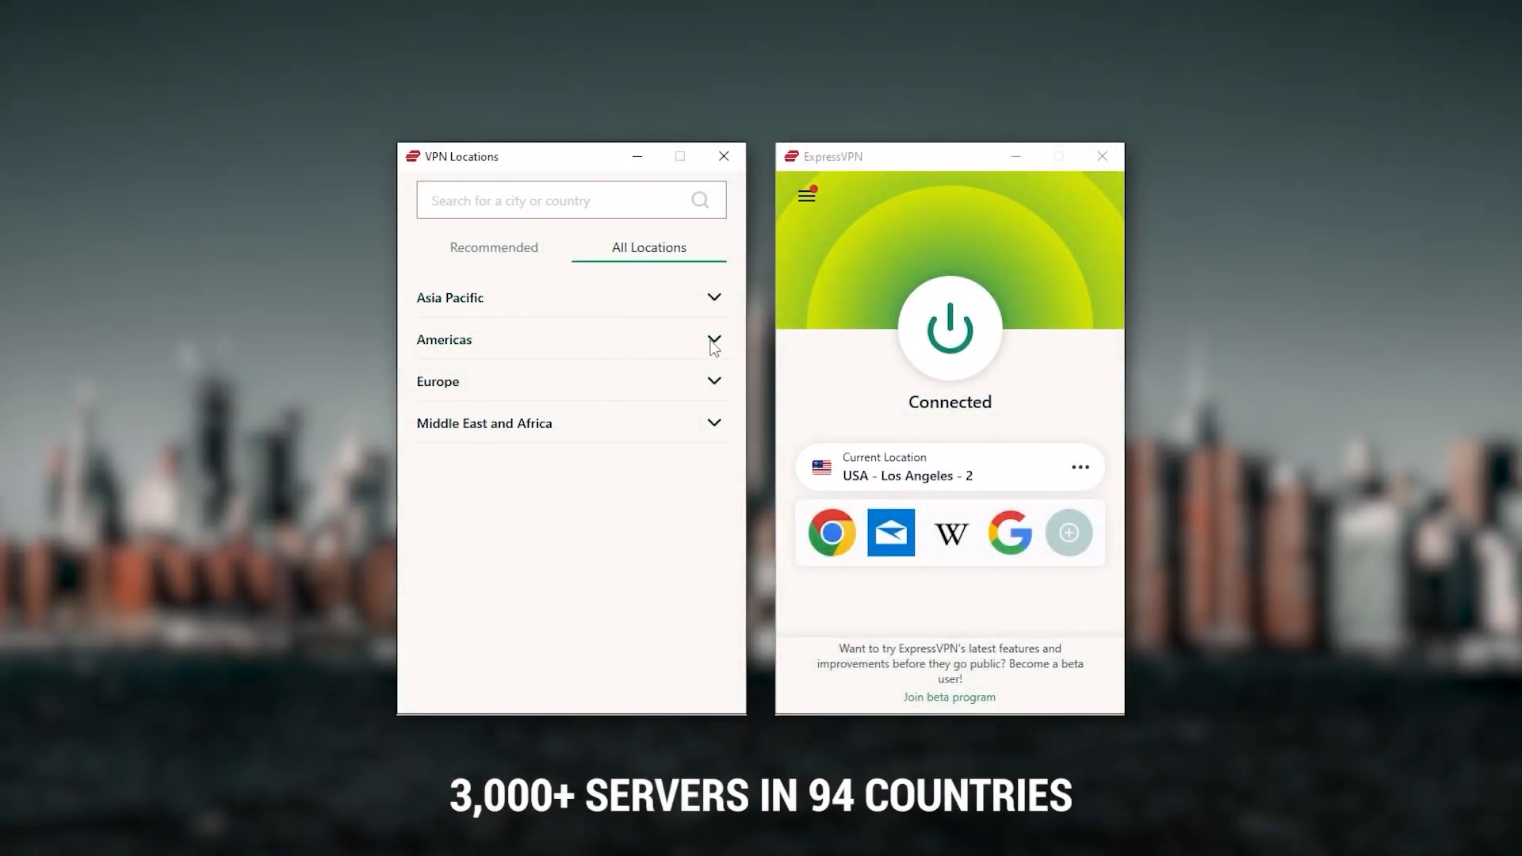
pyautogui.click(713, 341)
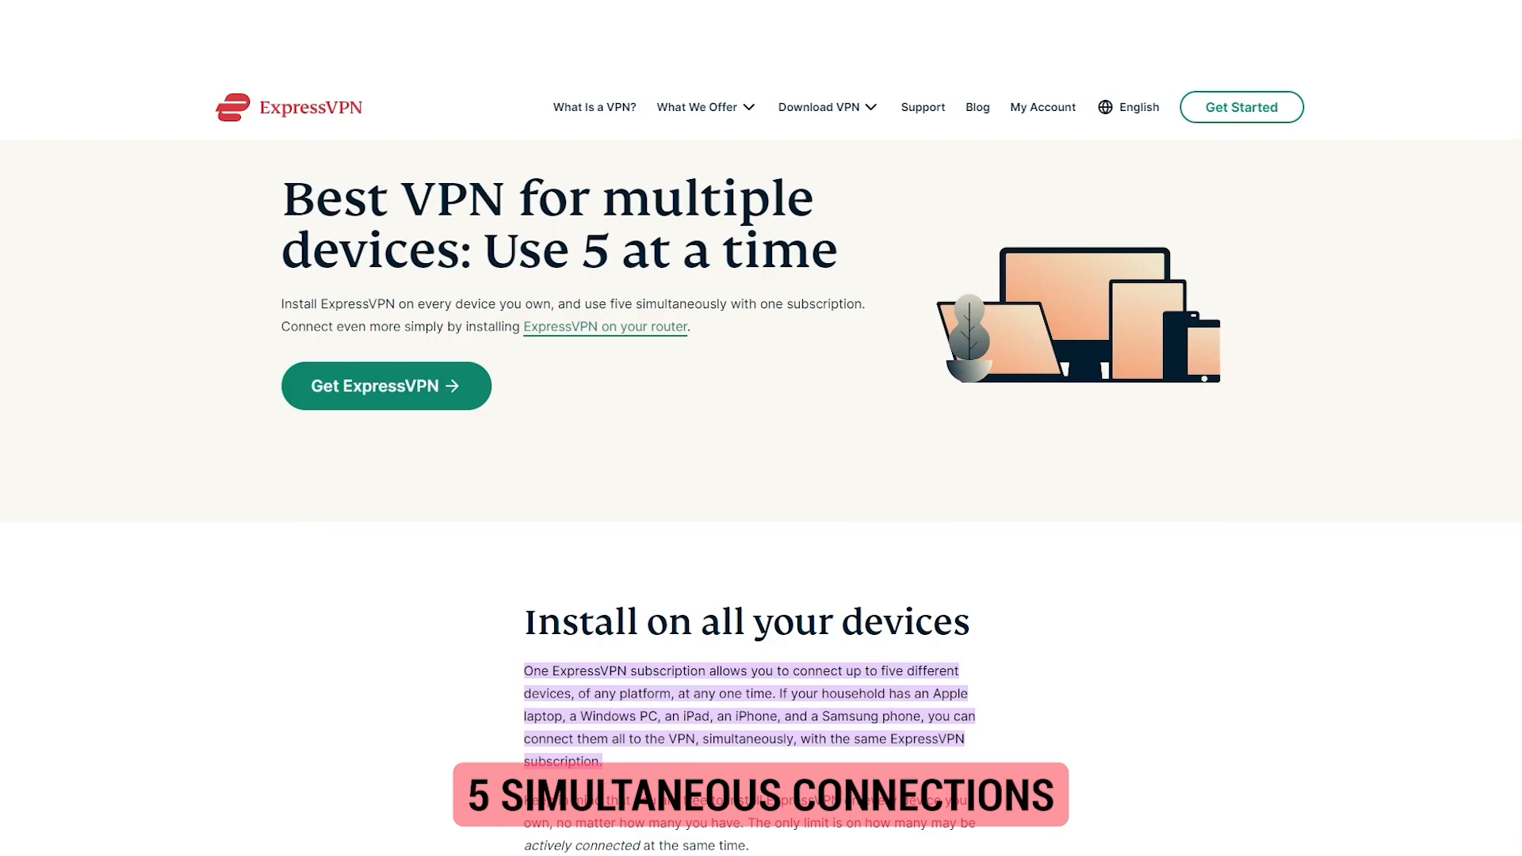
pyautogui.scroll(-3)
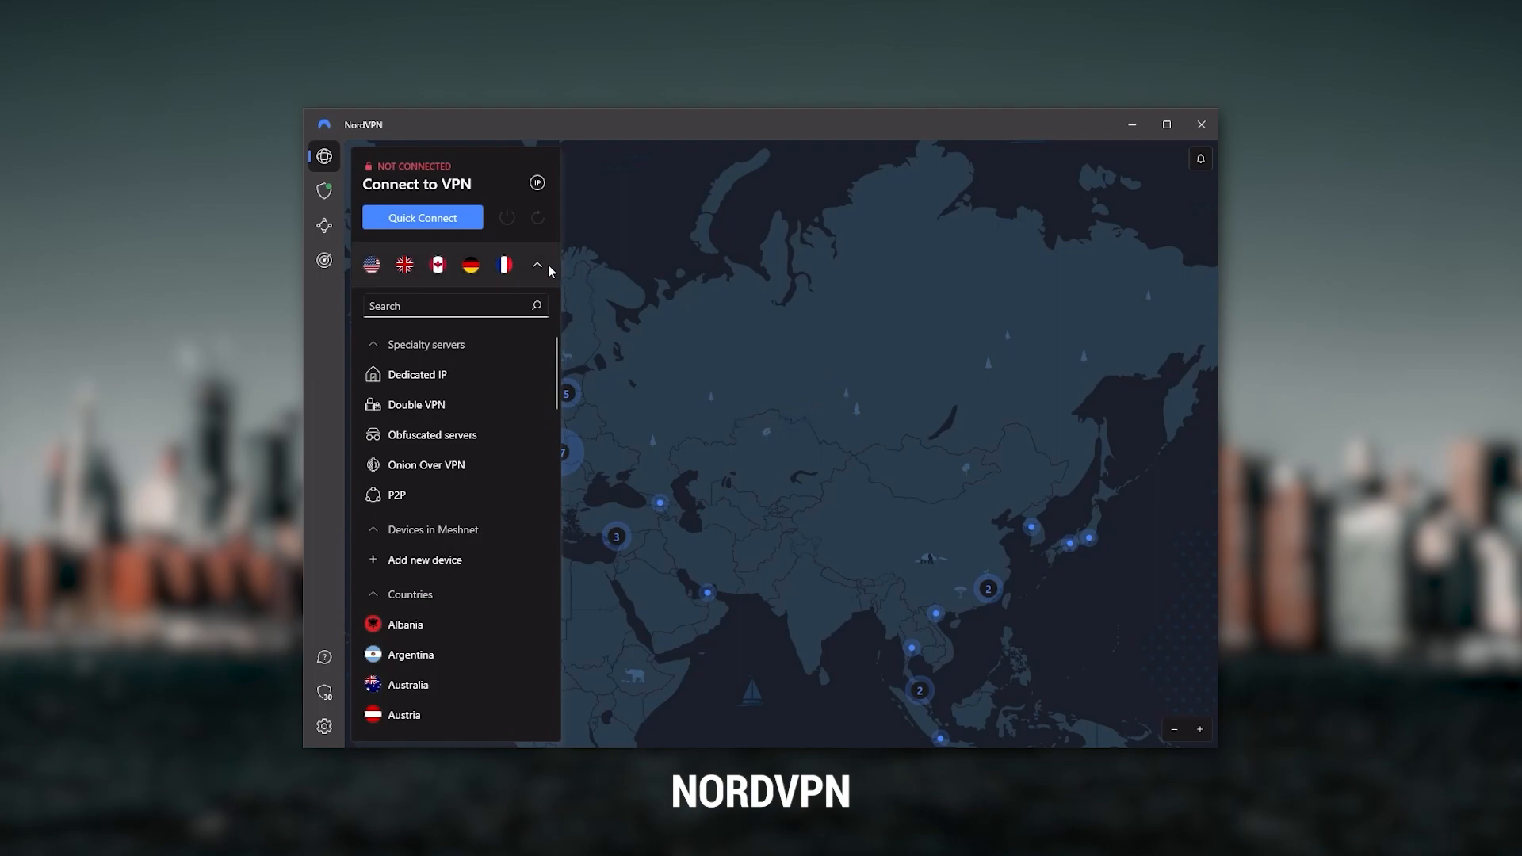
# Review Threat Protection settings with ad and tracker blocking on, then re-expand the server list
pyautogui.click(536, 264)
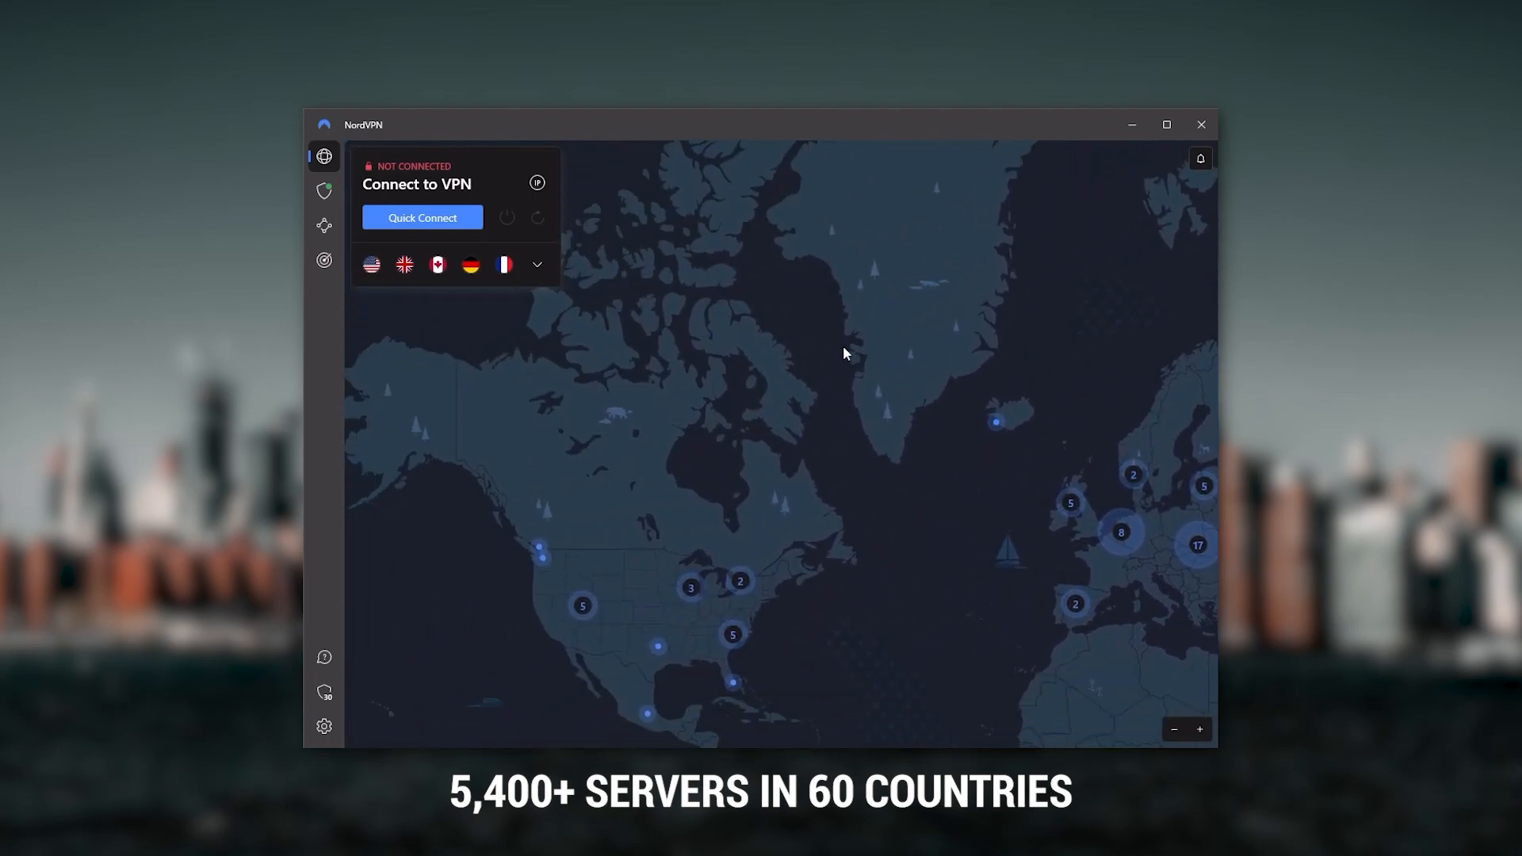
pyautogui.click(324, 191)
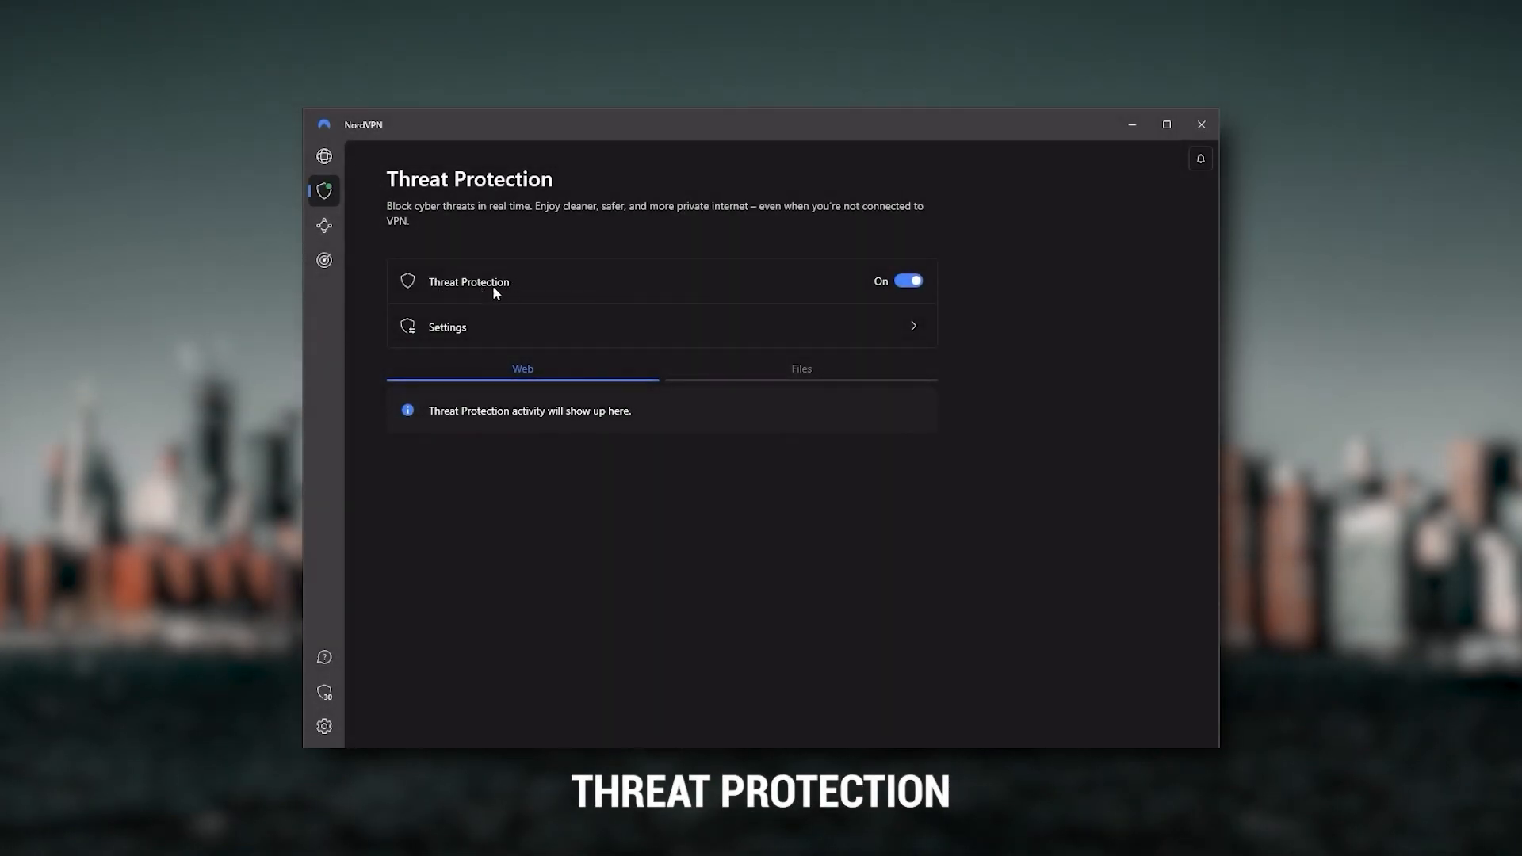
pyautogui.moveTo(637, 298)
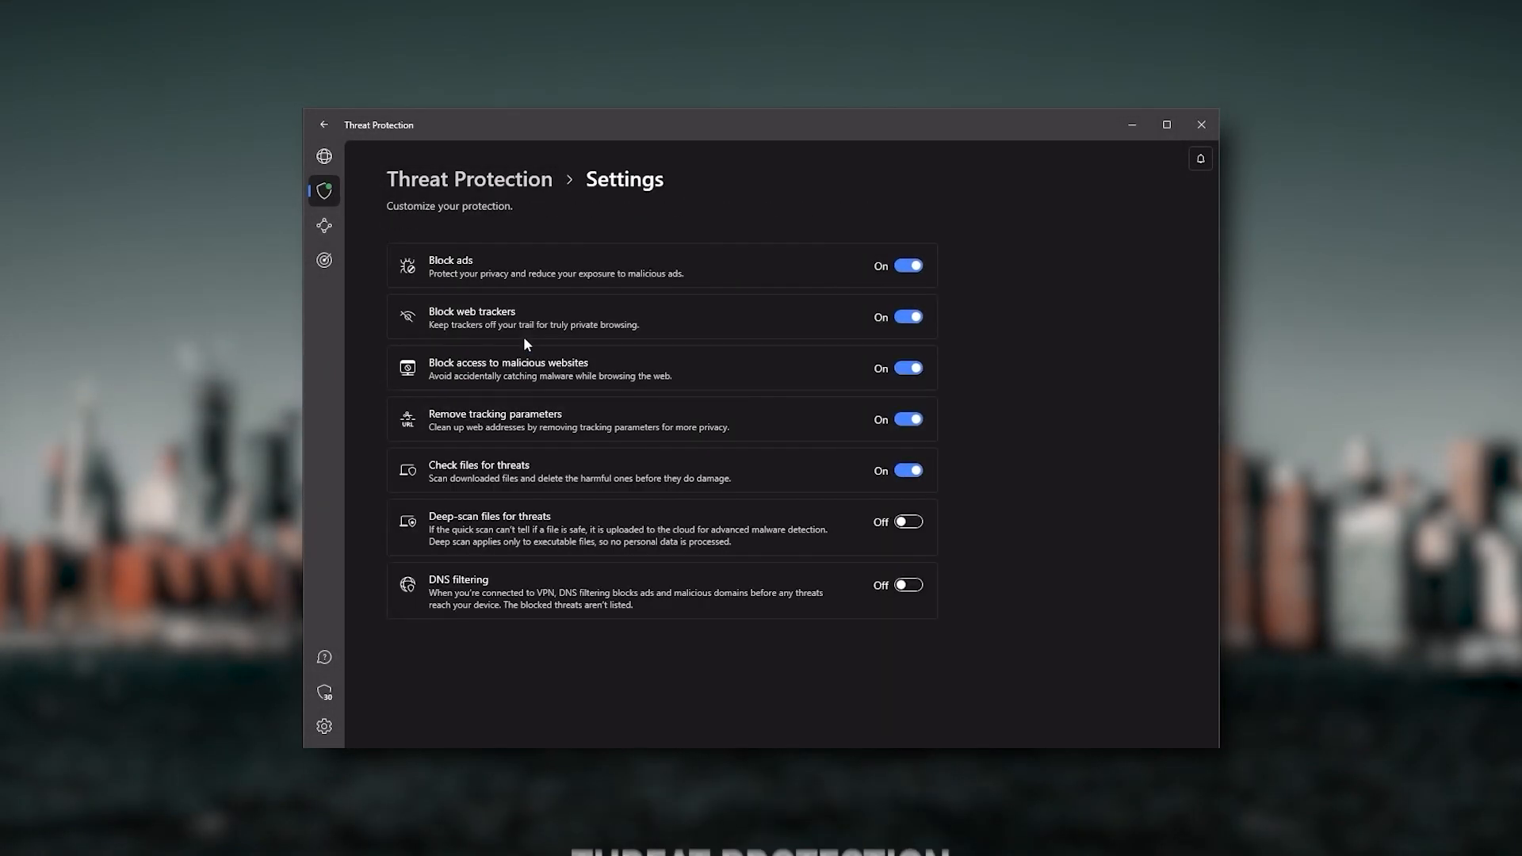
pyautogui.moveTo(697, 274)
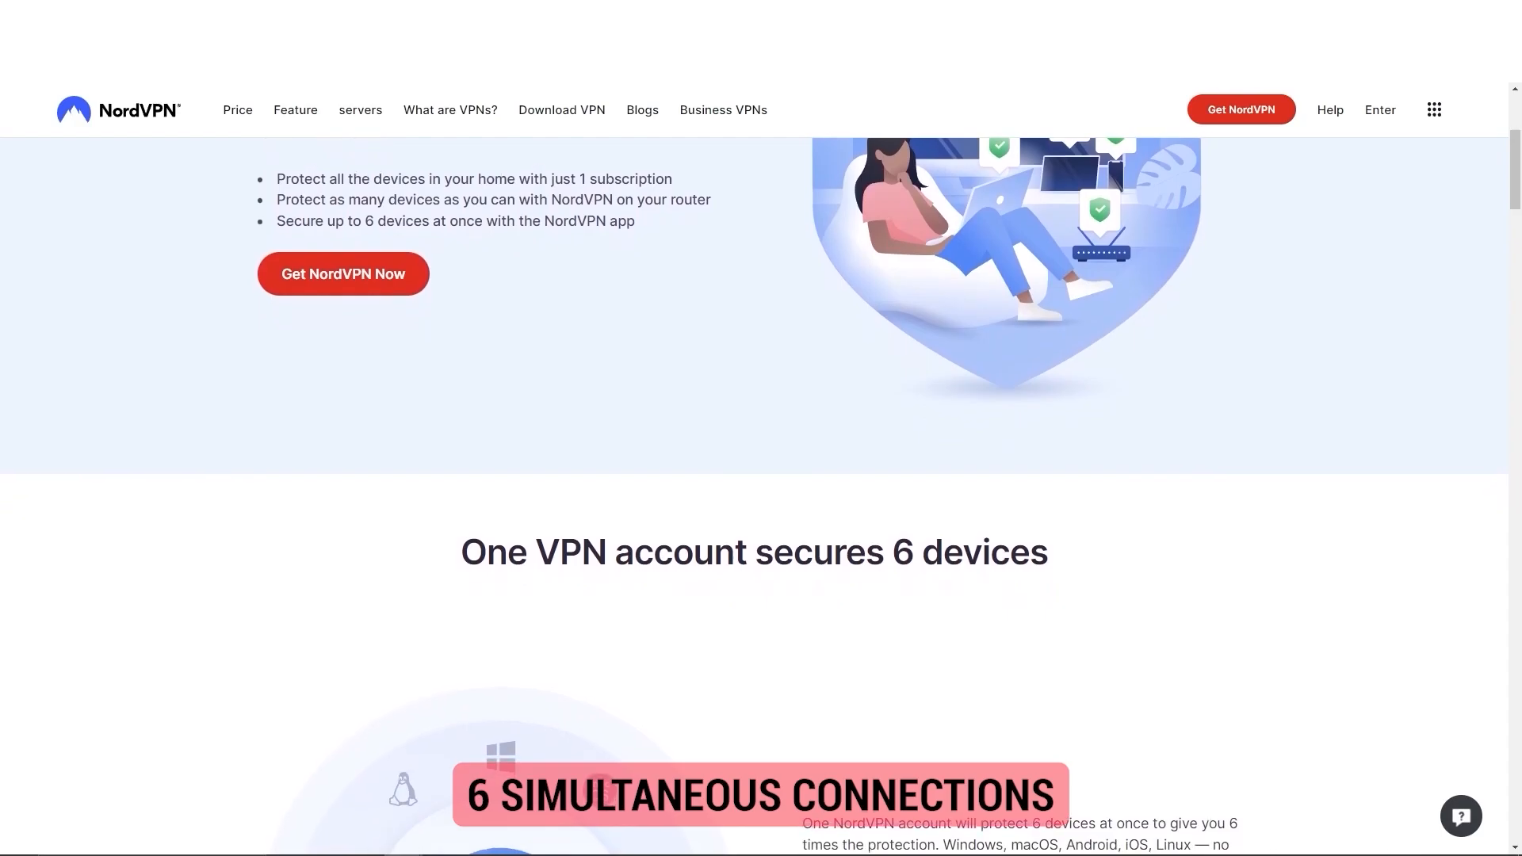
pyautogui.scroll(-3)
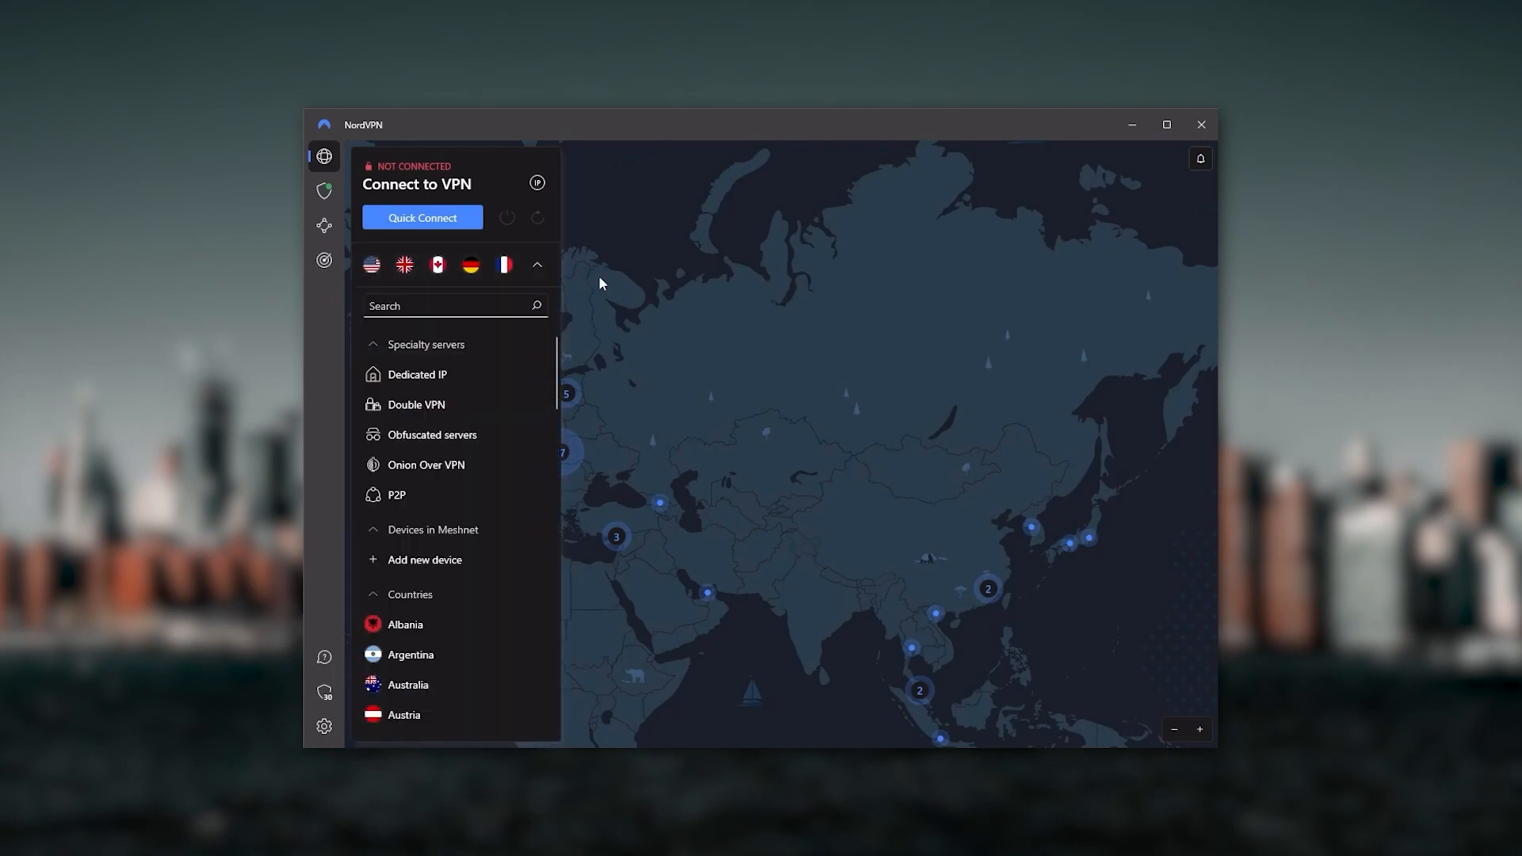
pyautogui.click(536, 264)
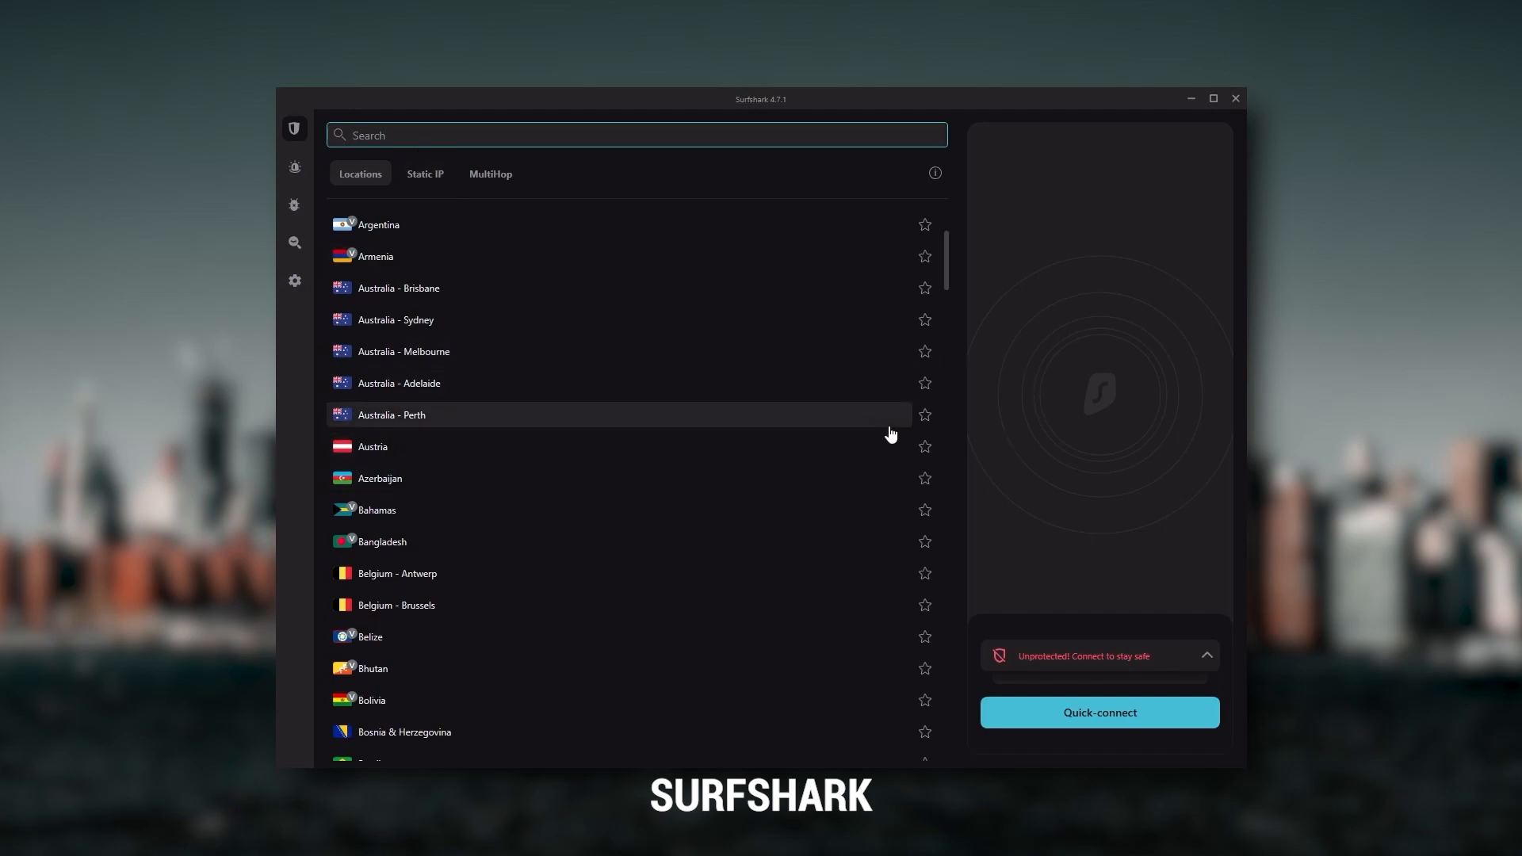
pyautogui.moveTo(847, 525)
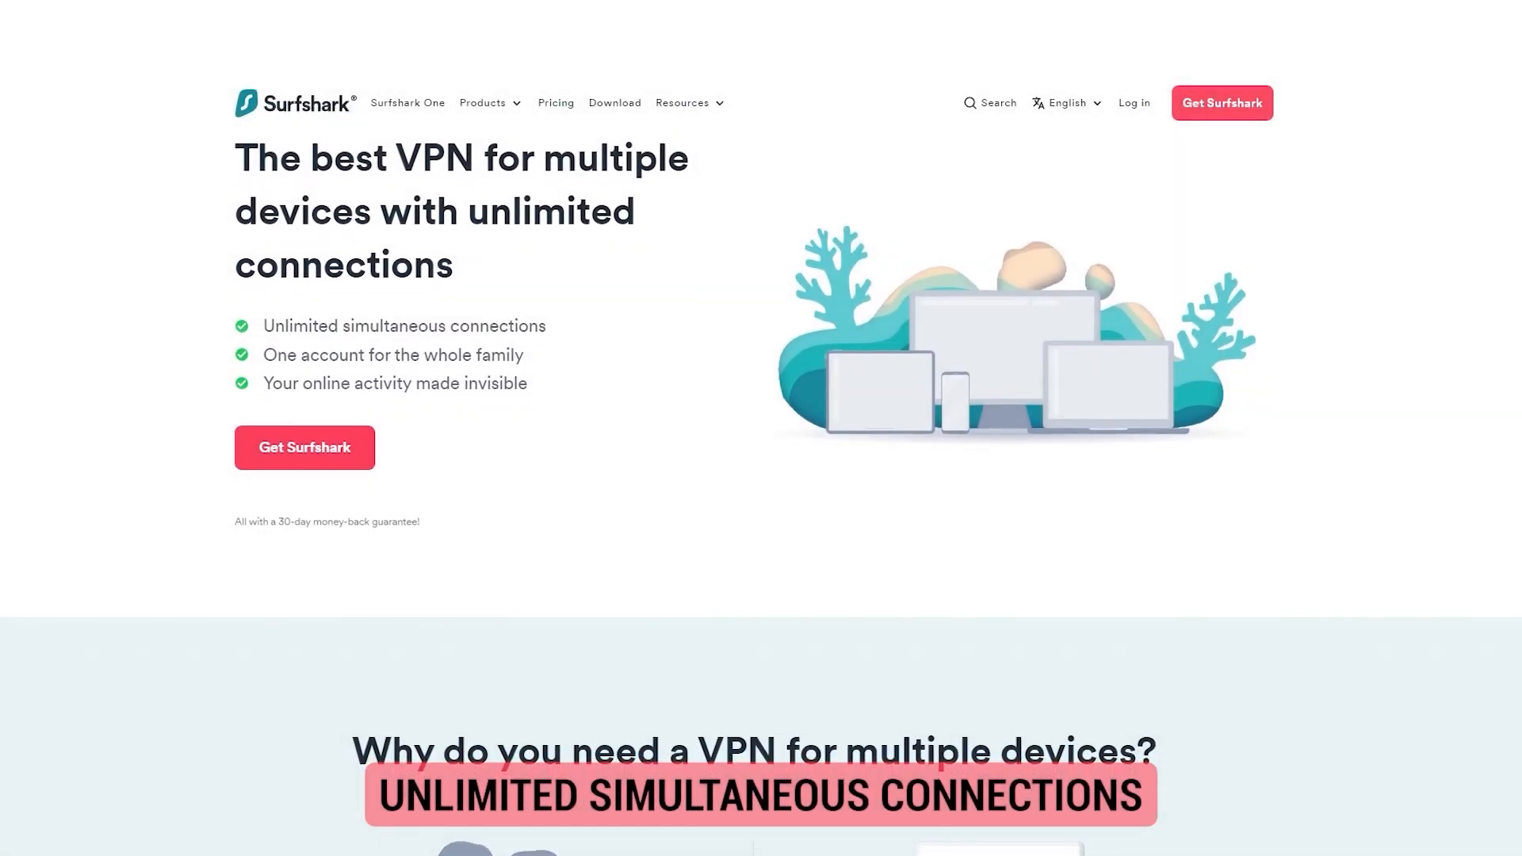
# Scroll through Surfshark's Locations list and website down to the Advanced Security options
pyautogui.scroll(-3)
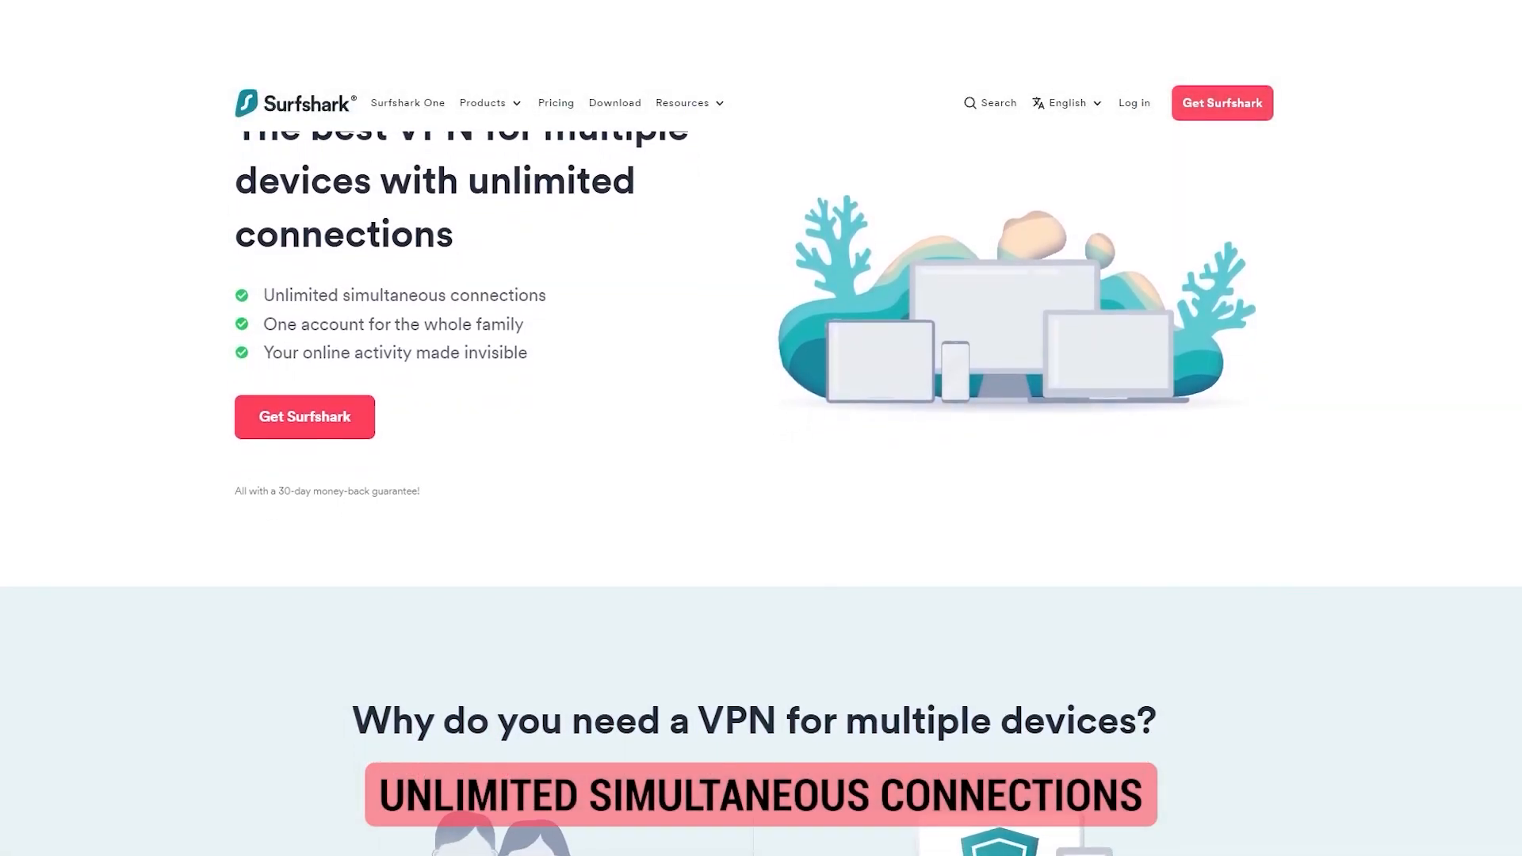
pyautogui.scroll(-3)
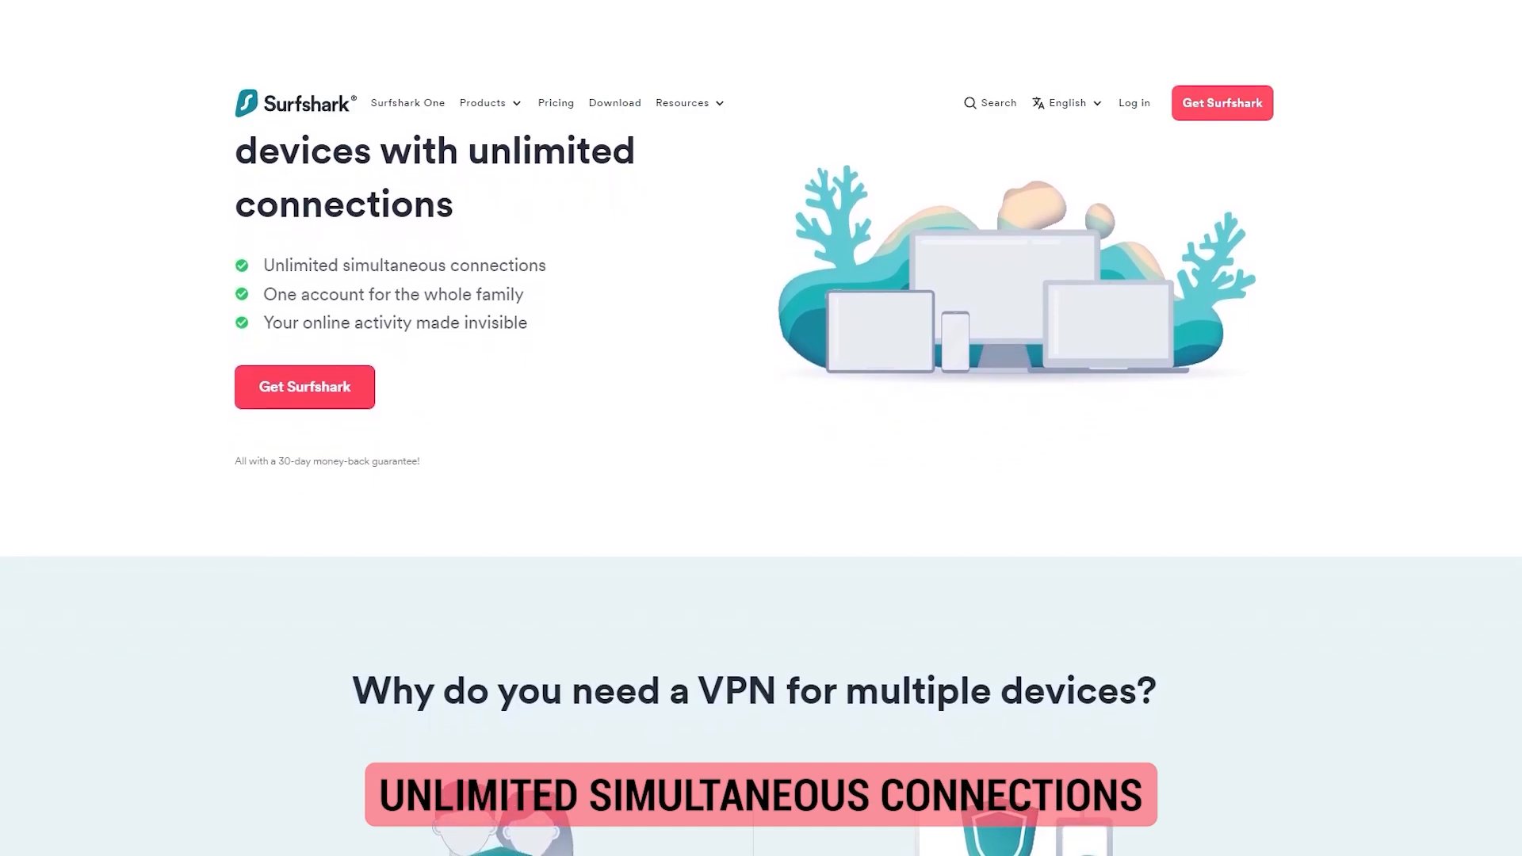
pyautogui.scroll(-3)
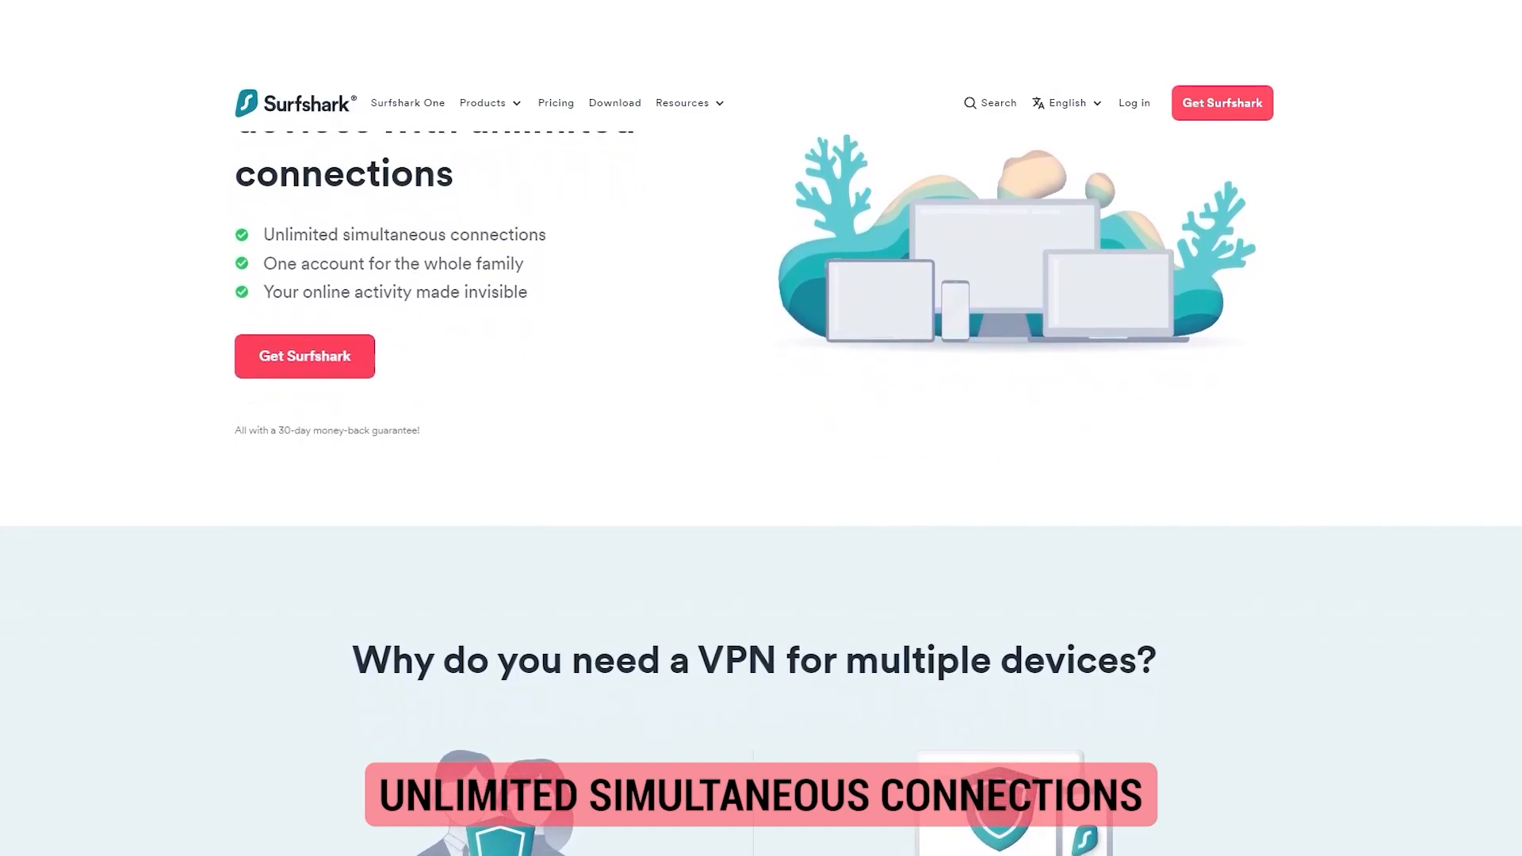
pyautogui.scroll(-3)
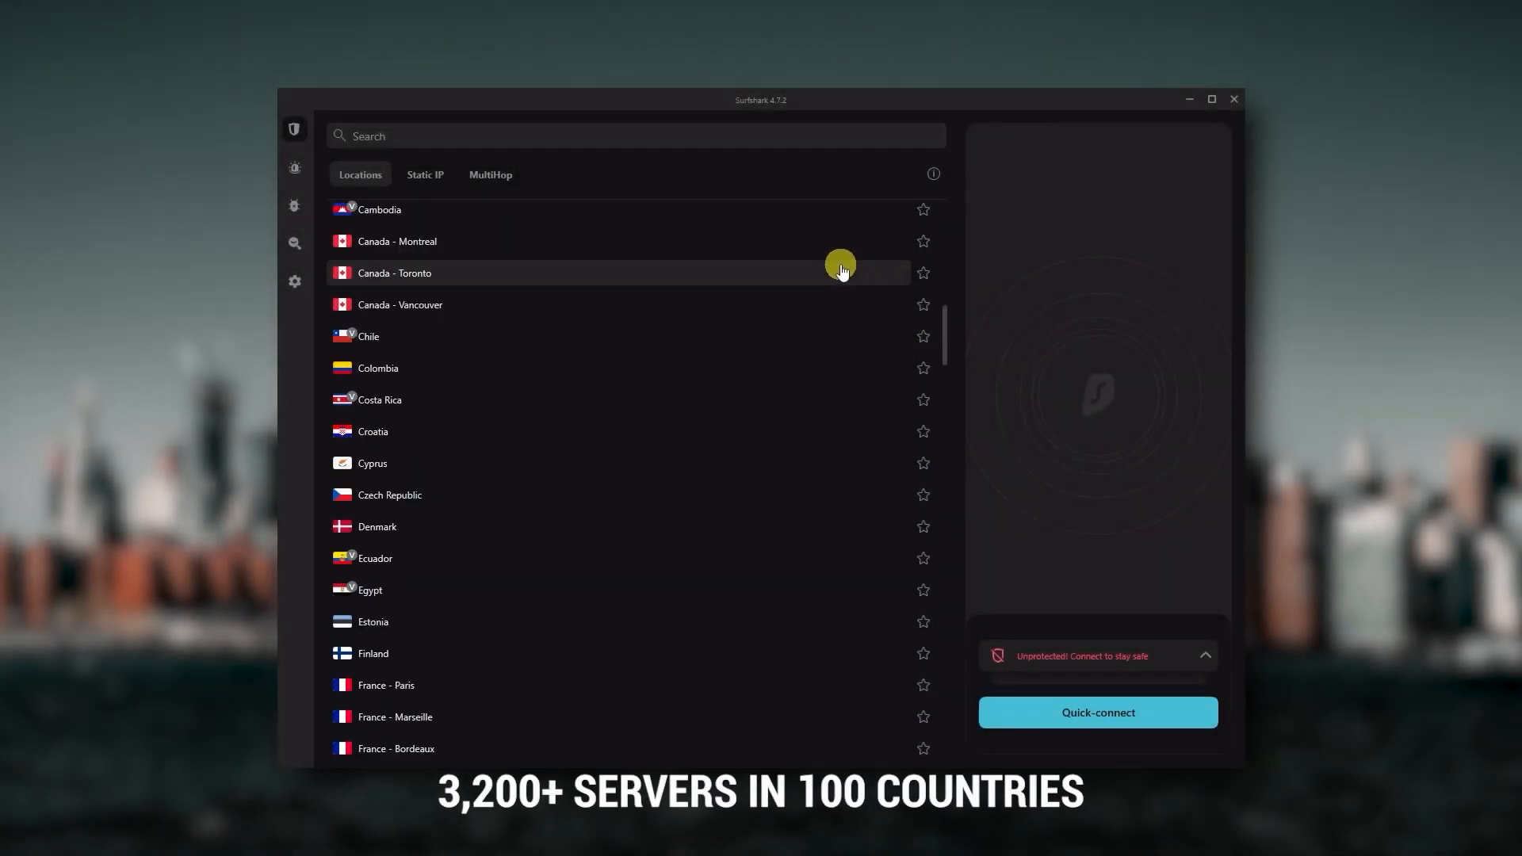
pyautogui.scroll(-3)
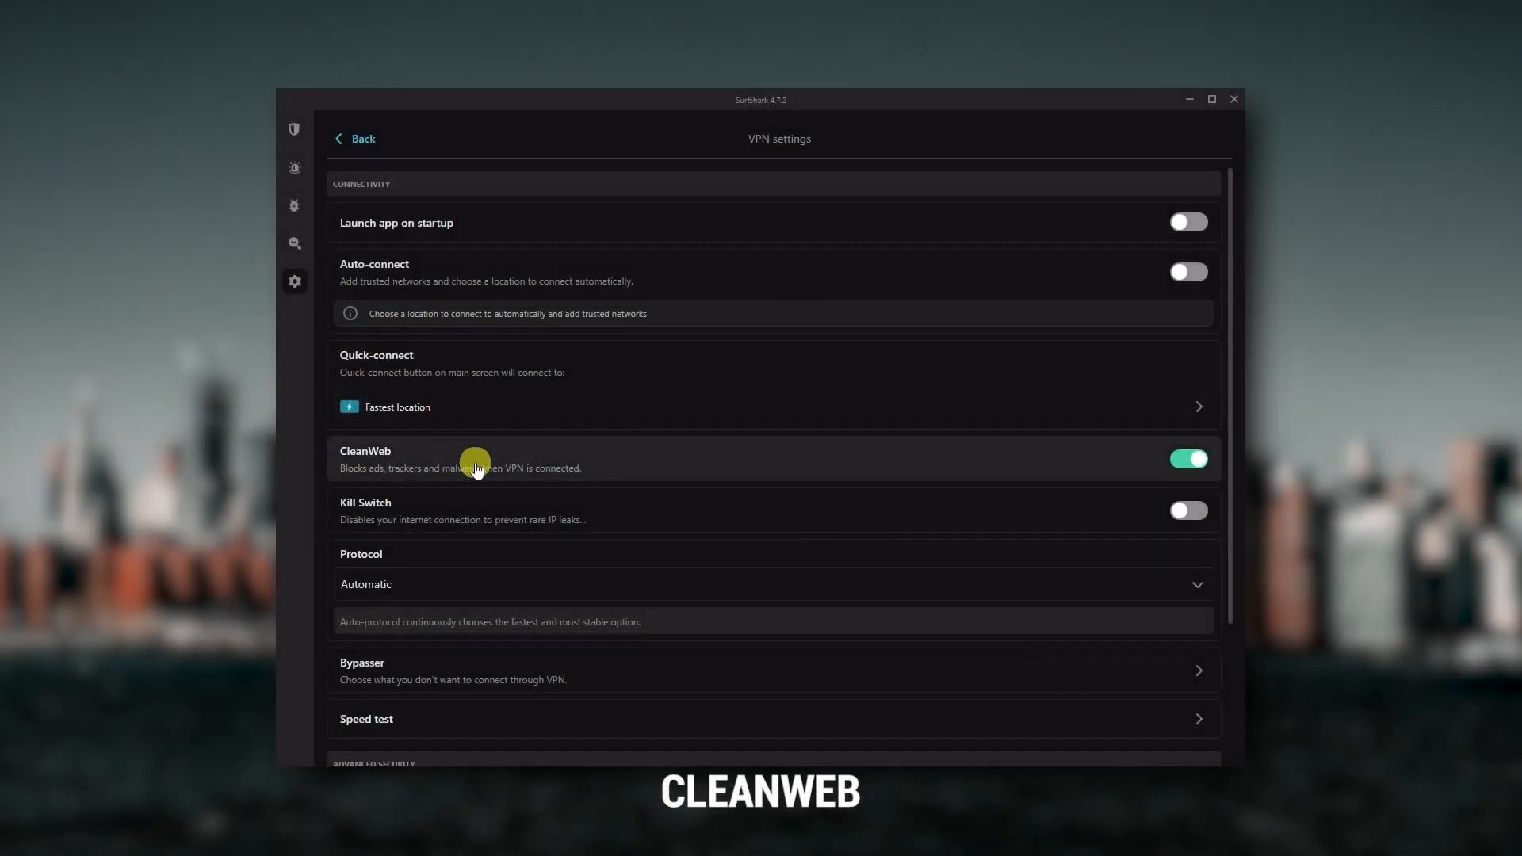
pyautogui.moveTo(451, 467)
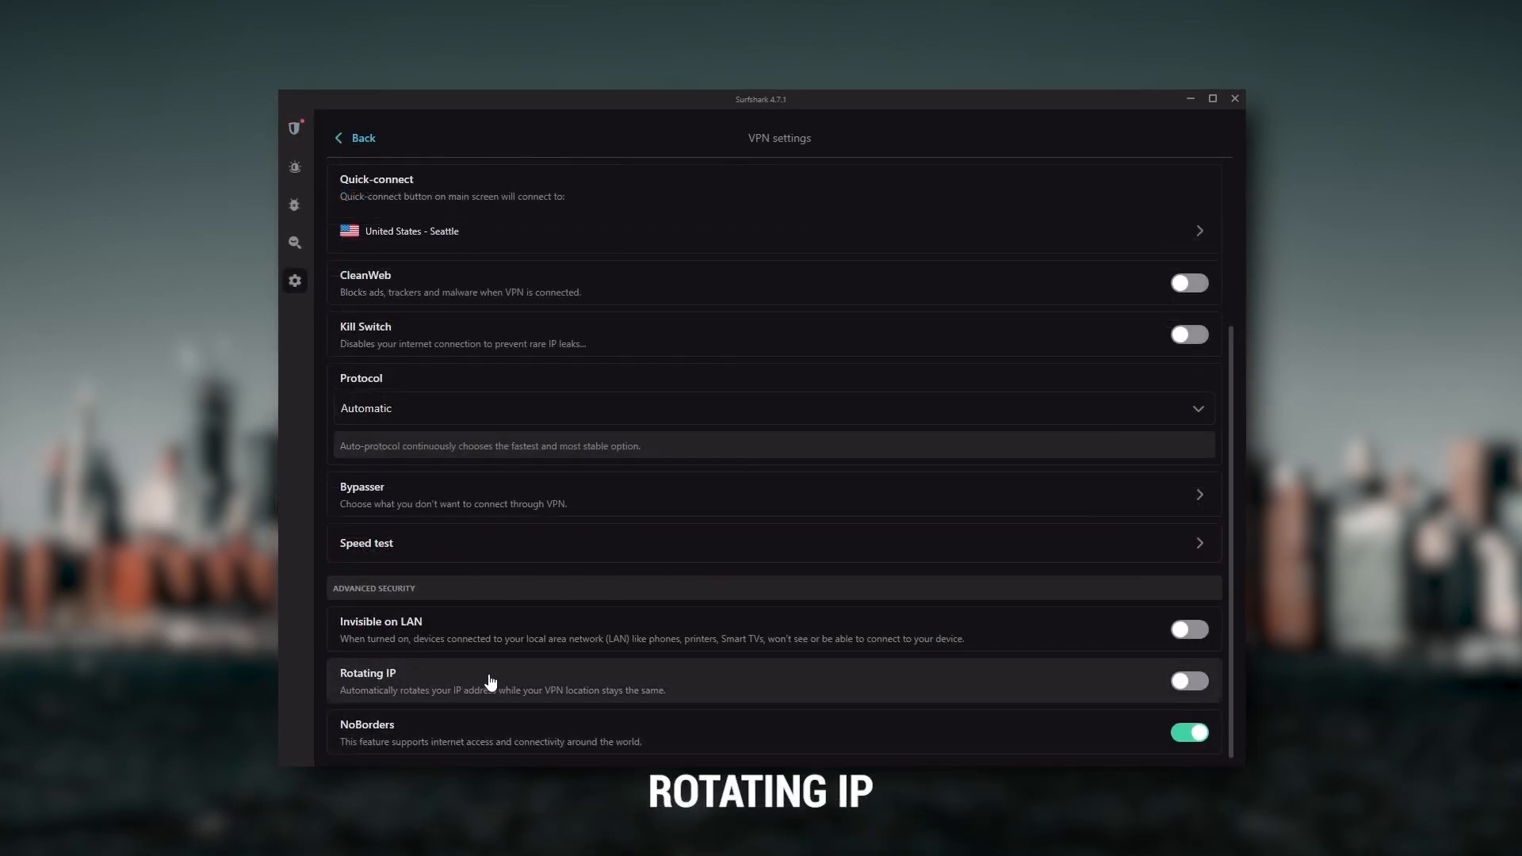
pyautogui.moveTo(616, 693)
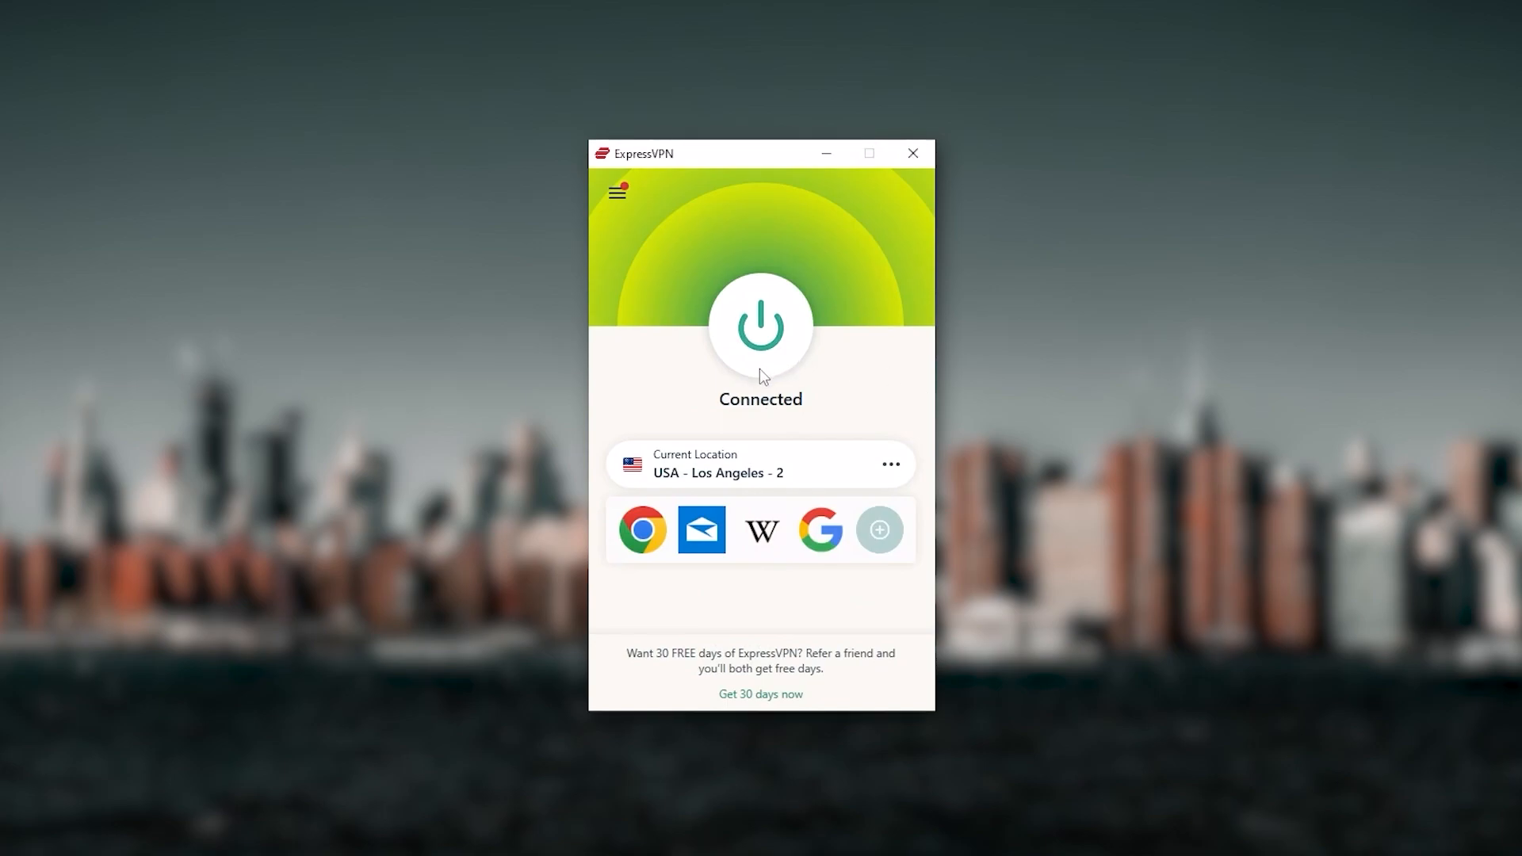
pyautogui.moveTo(809, 425)
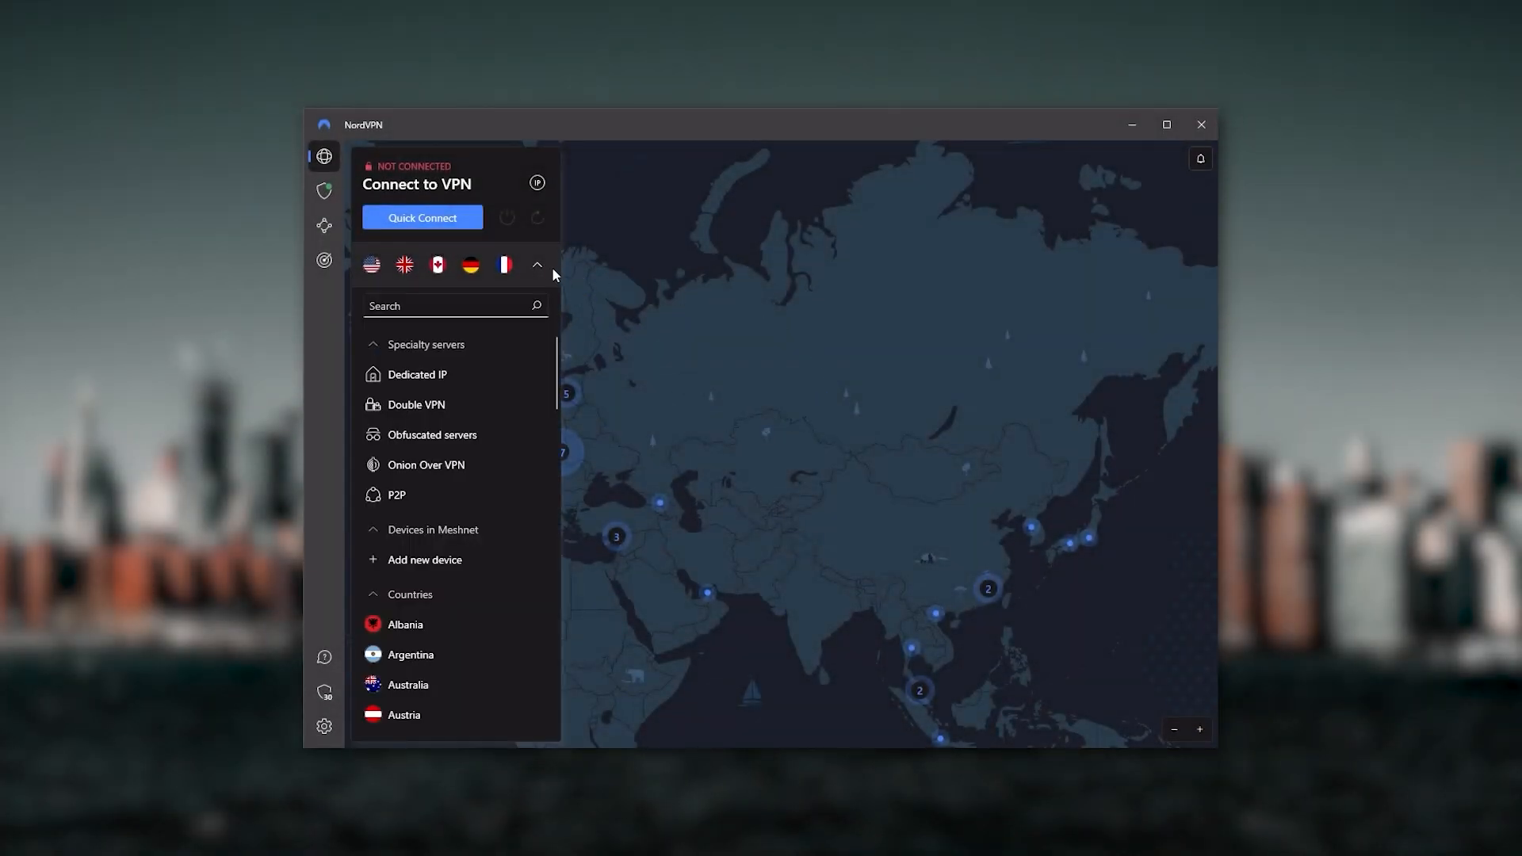
# Collapse the server list and pan the map to the North Atlantic between America and Europe
pyautogui.click(536, 264)
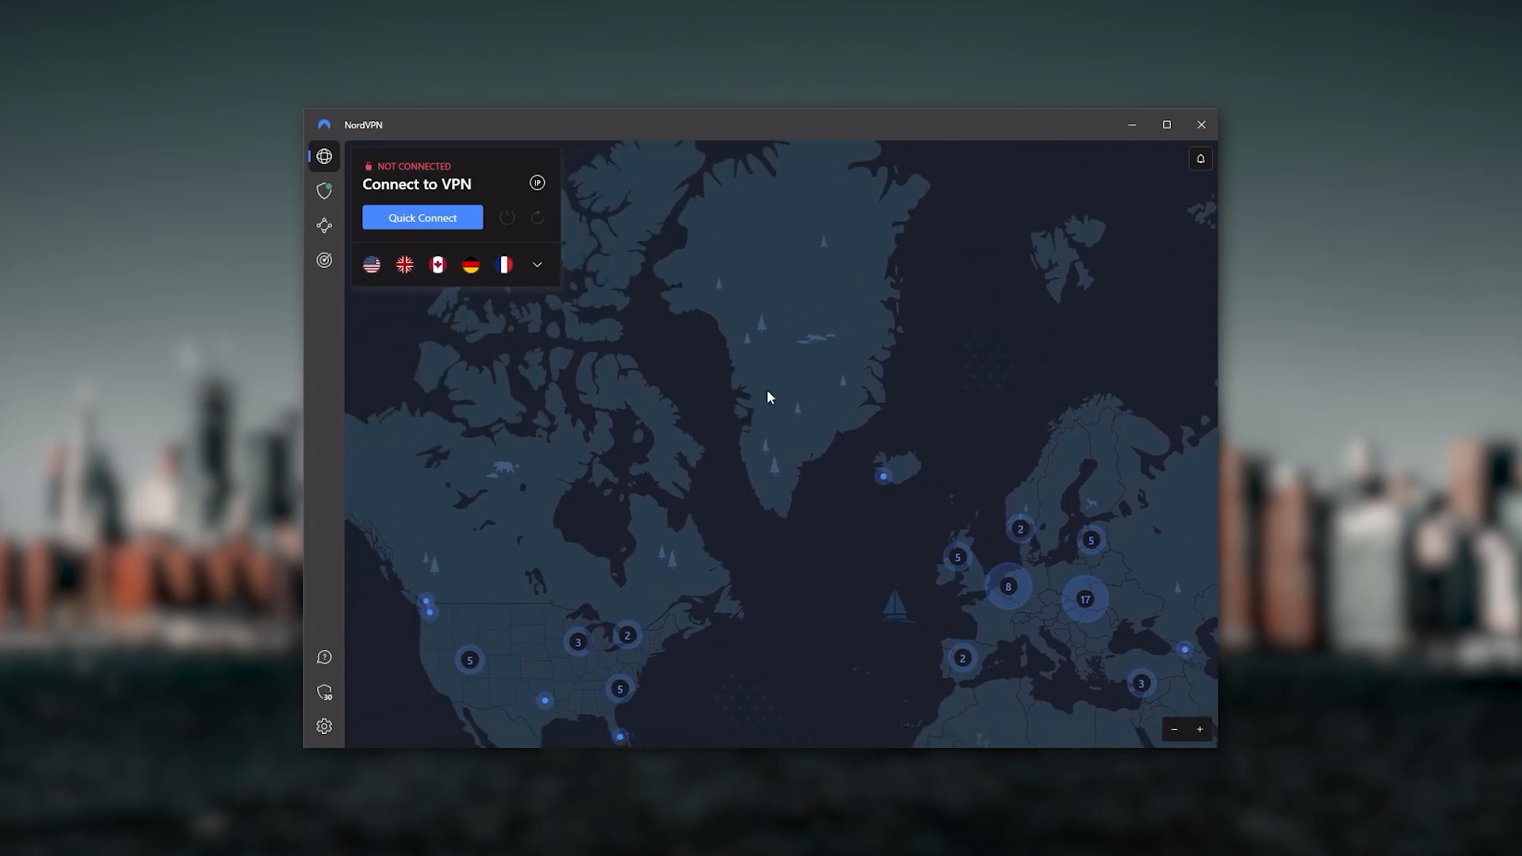
pyautogui.moveTo(767, 397); pyautogui.dragTo(641, 414)
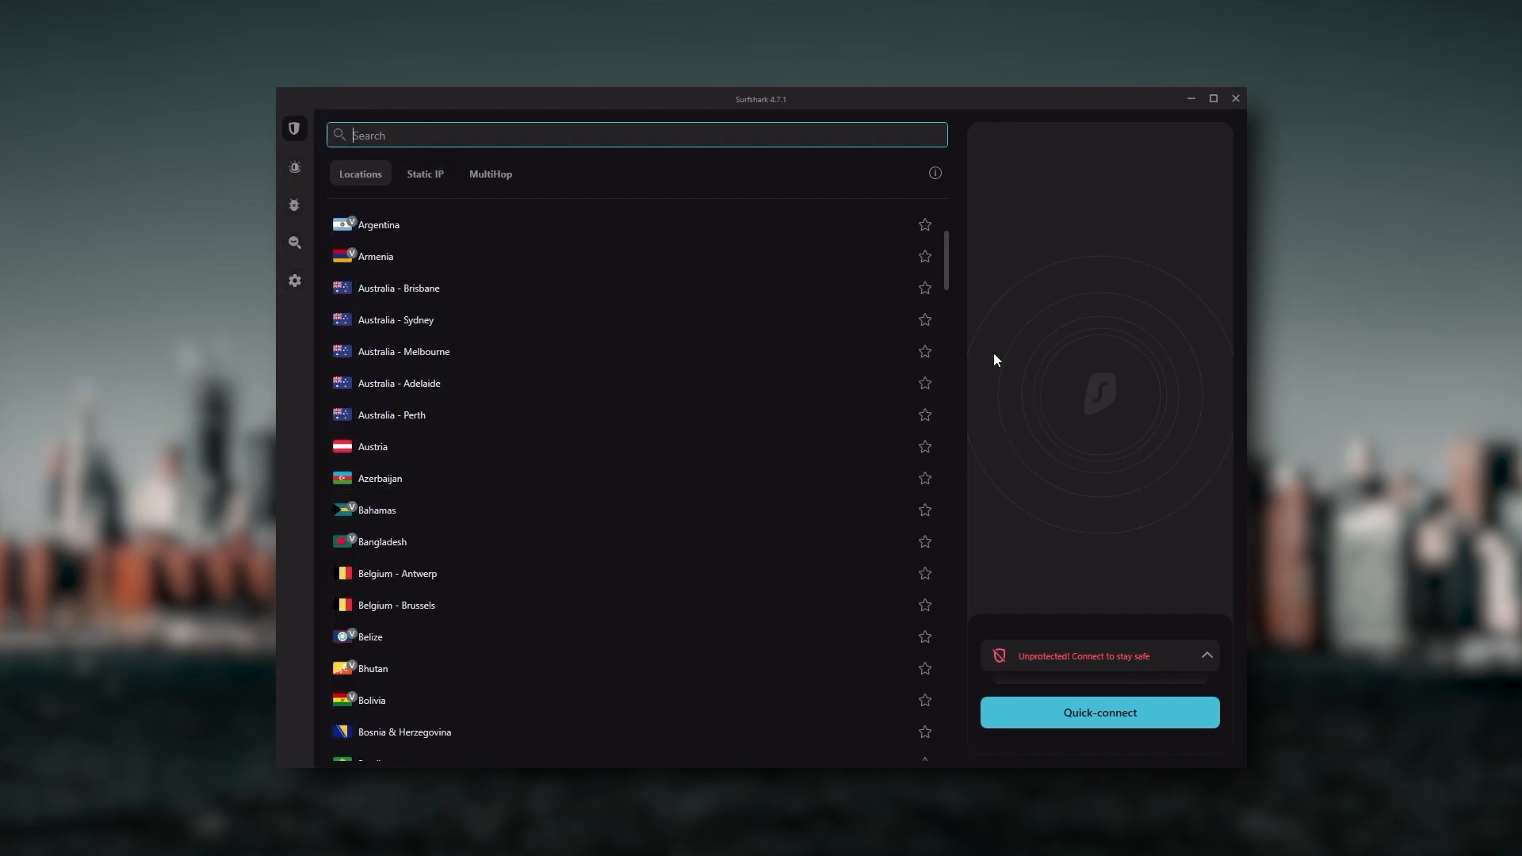
pyautogui.moveTo(848, 525)
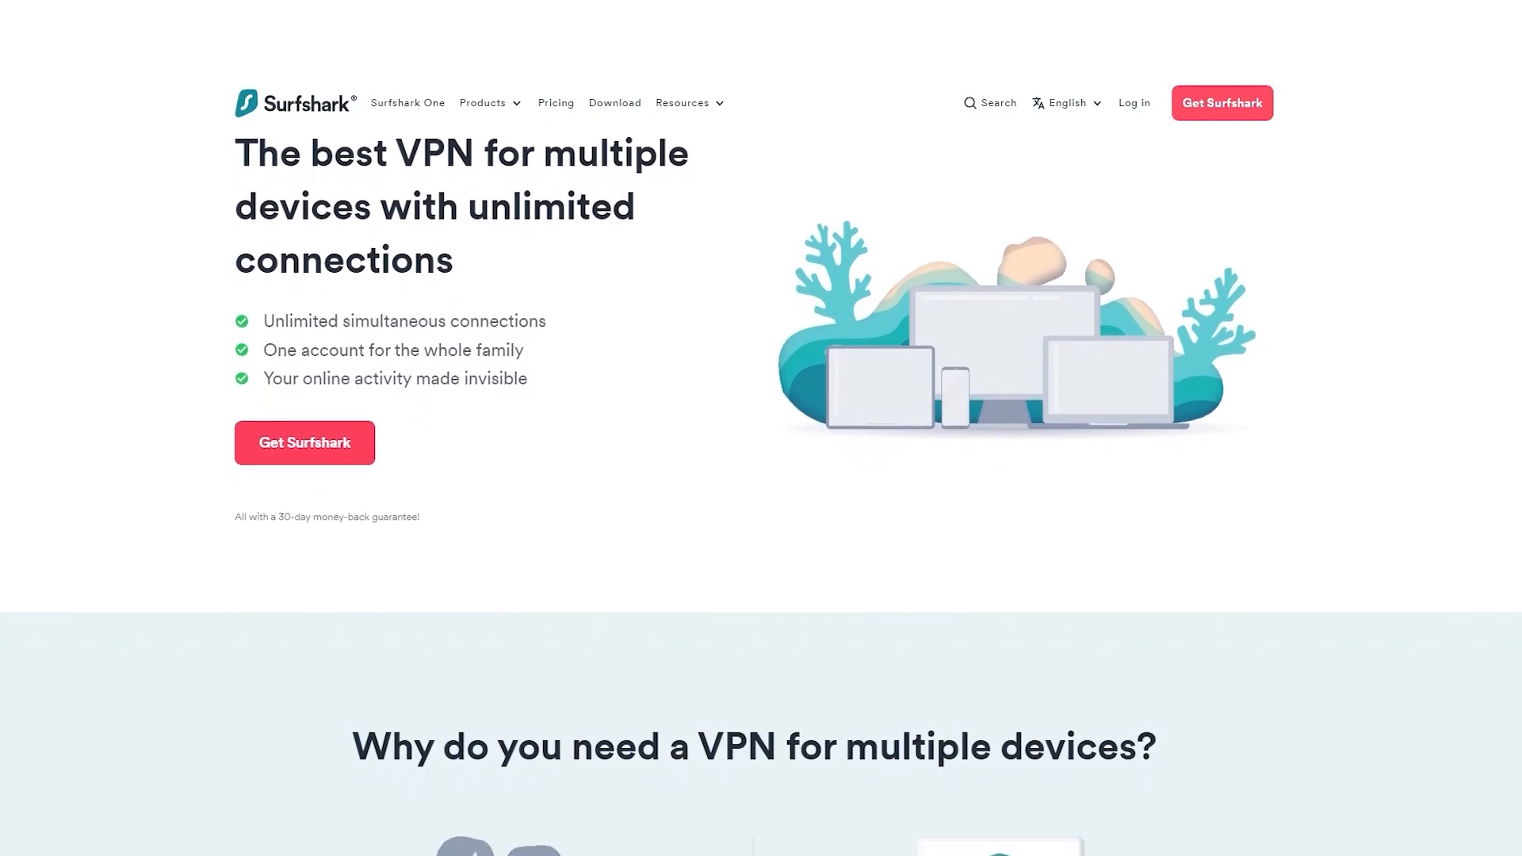
# Scroll down Surfshark's multiple-devices web page before the closing overview
pyautogui.scroll(-3)
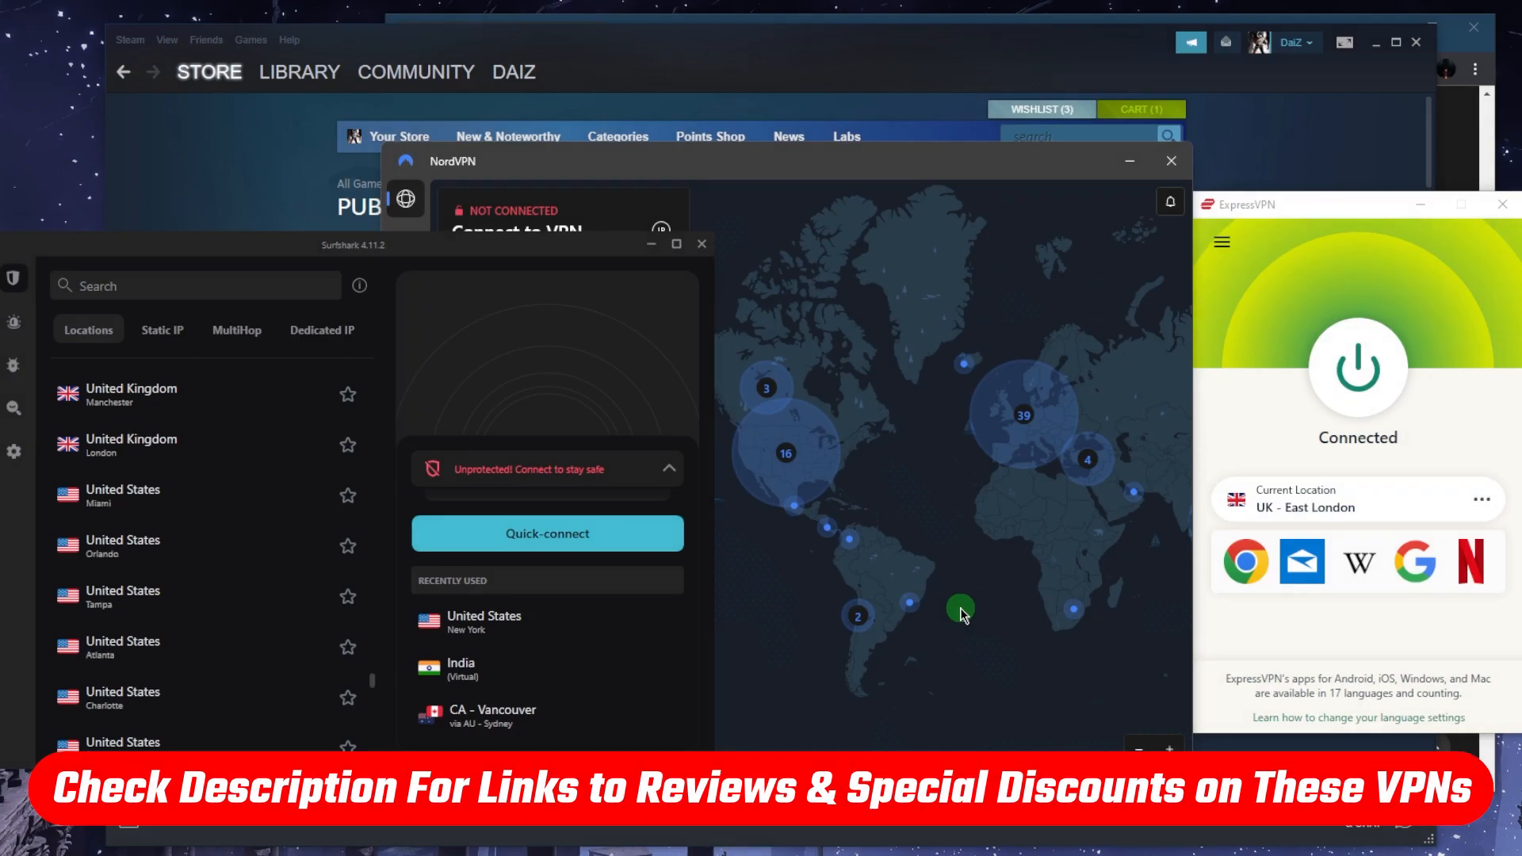
pyautogui.moveTo(1400, 714)
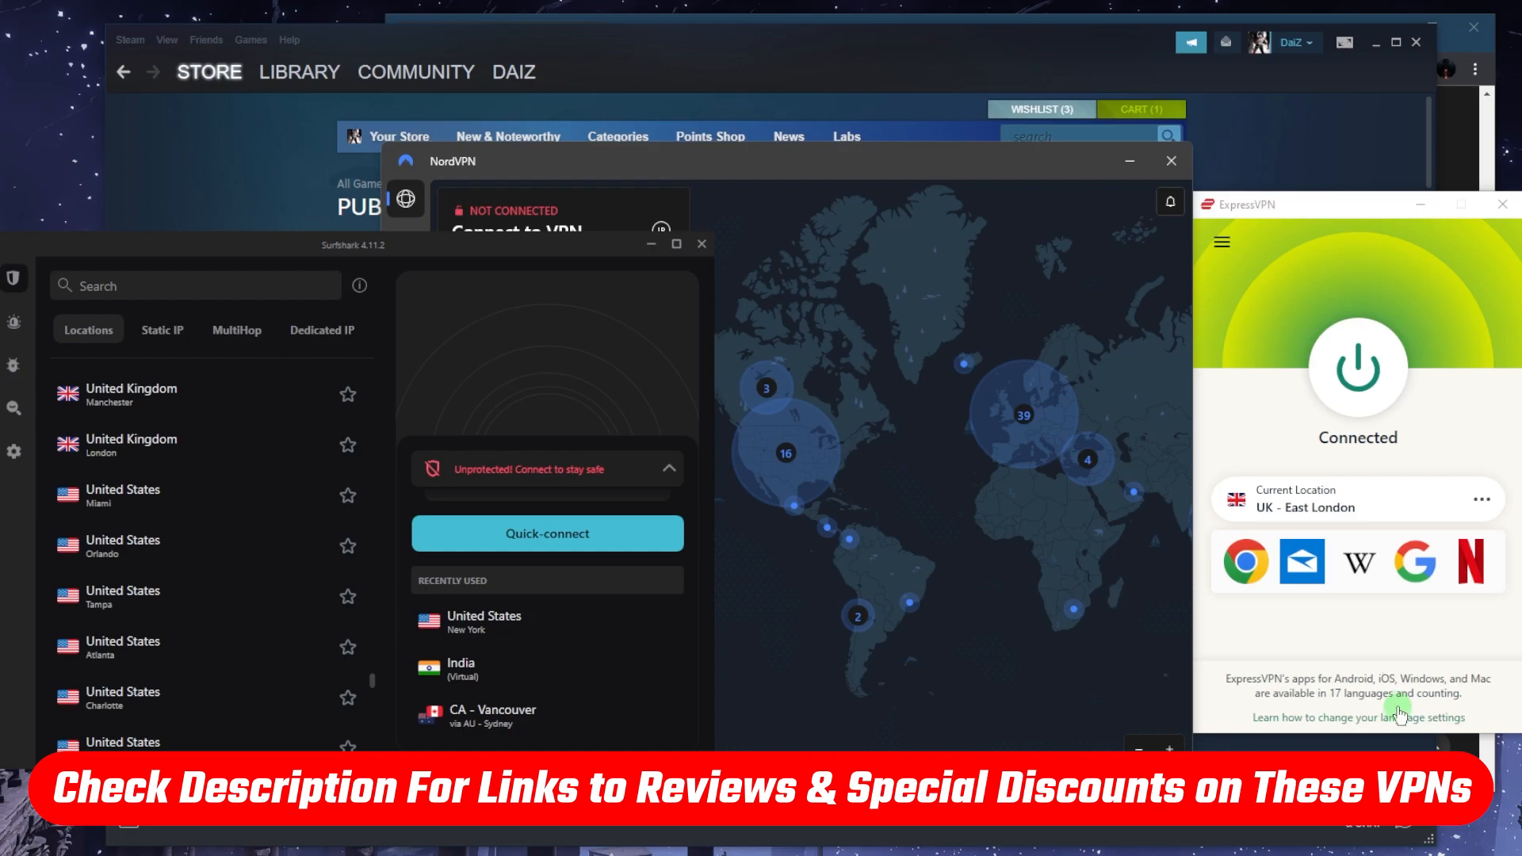
pyautogui.moveTo(1398, 711)
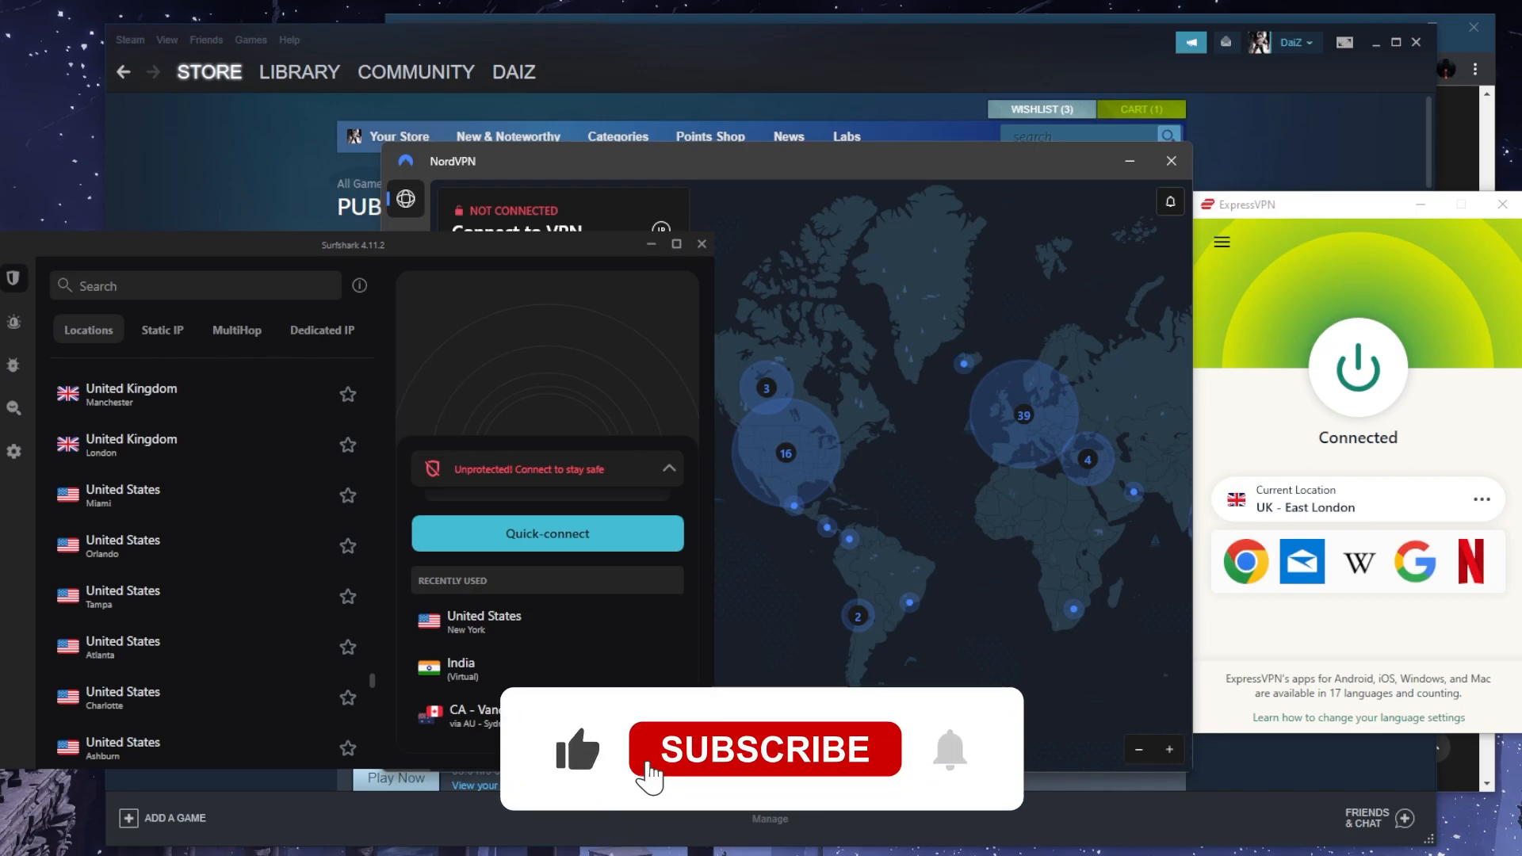
pyautogui.click(765, 748)
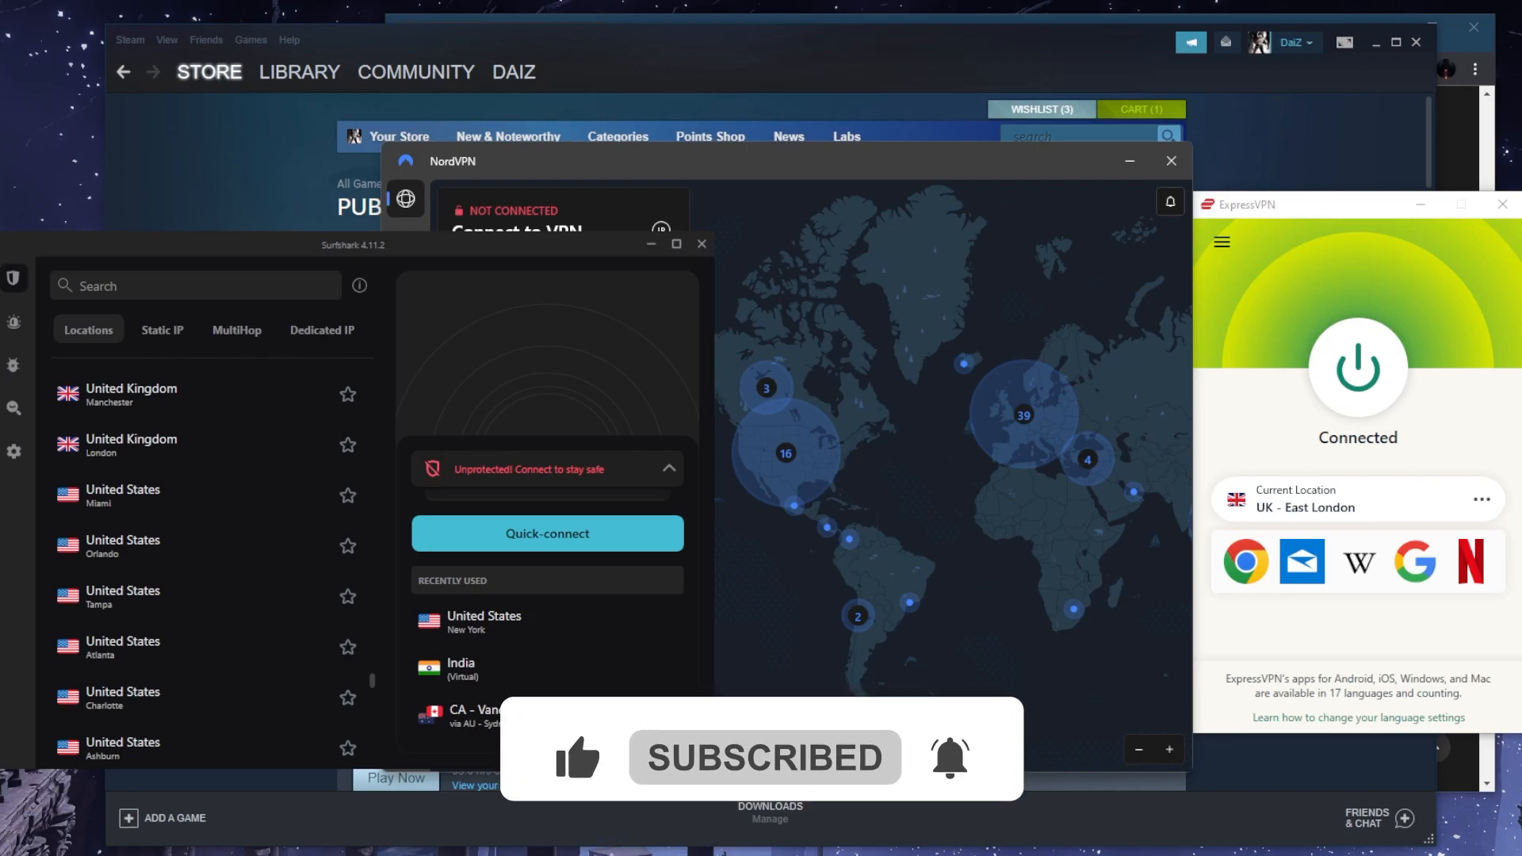